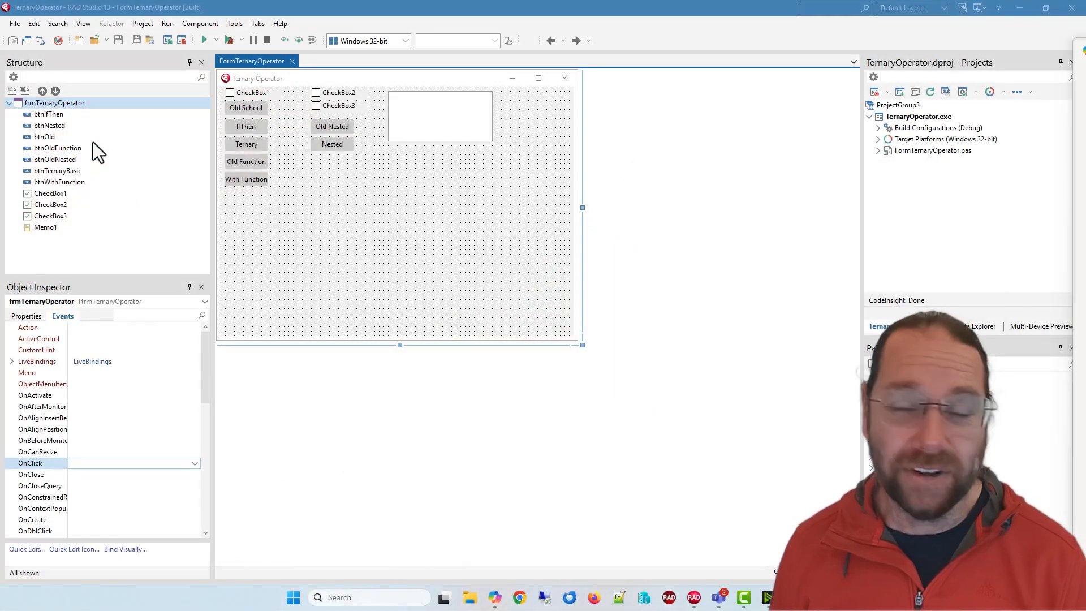
mouse_move(211, 210)
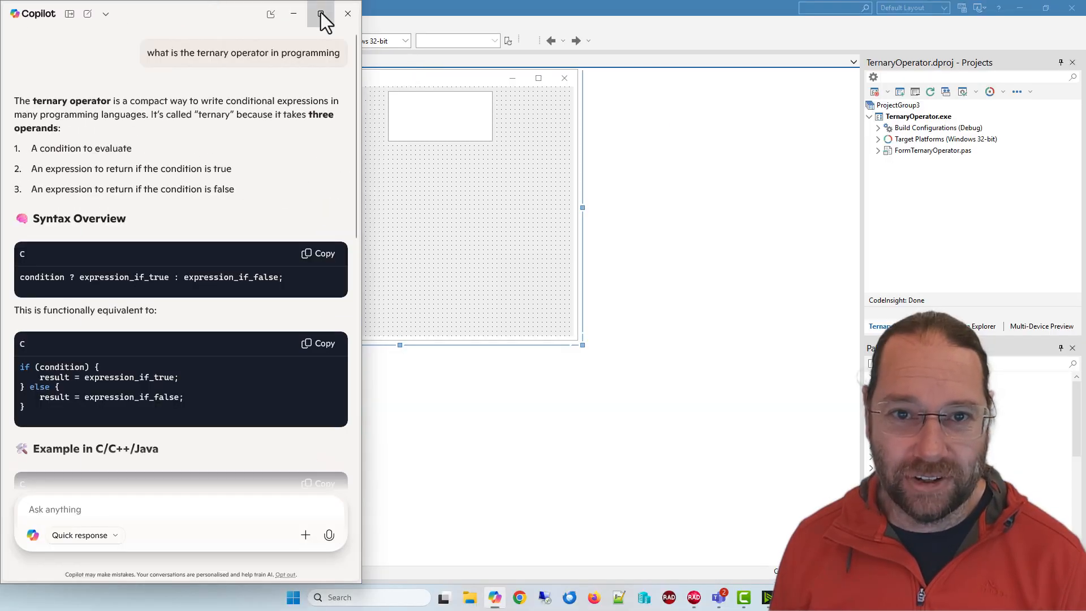
Maximize Copilot and scroll through the ternary syntax, C example and Python equivalent
left_click(320, 13)
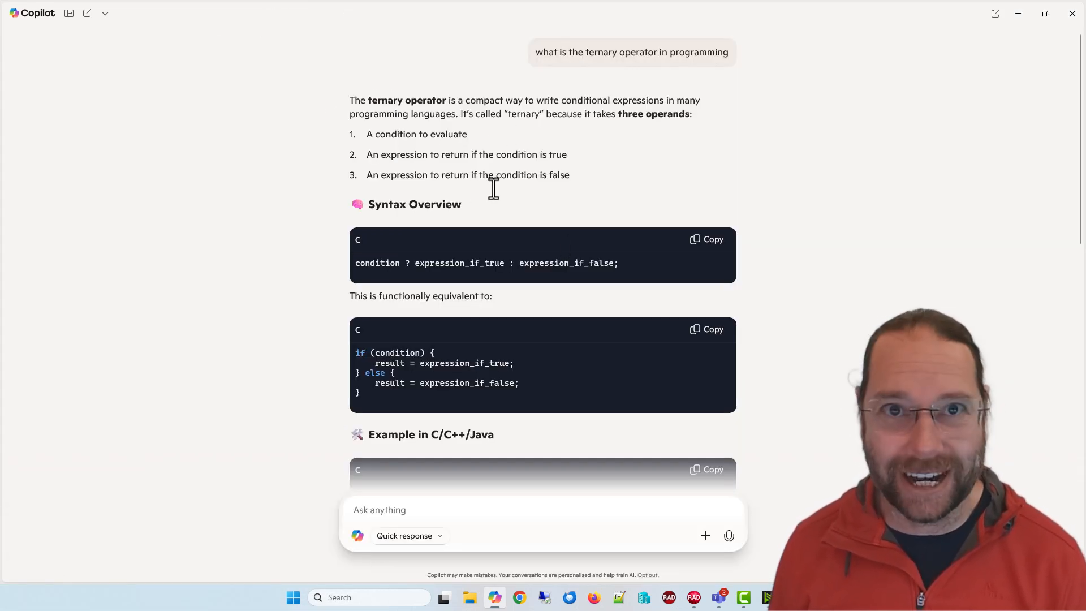
scroll("down", 3)
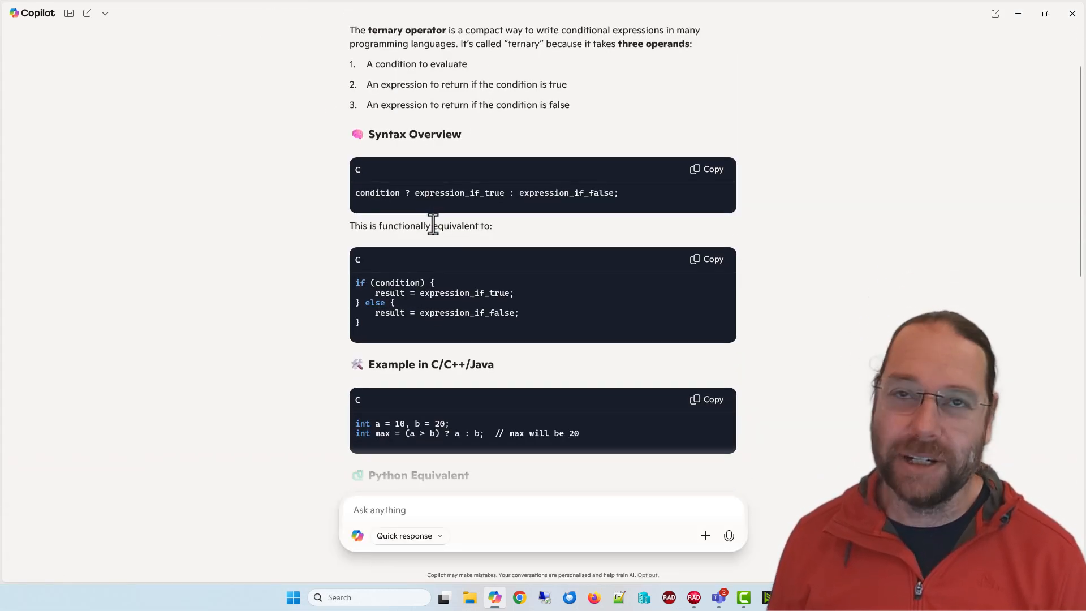
scroll("down", 3)
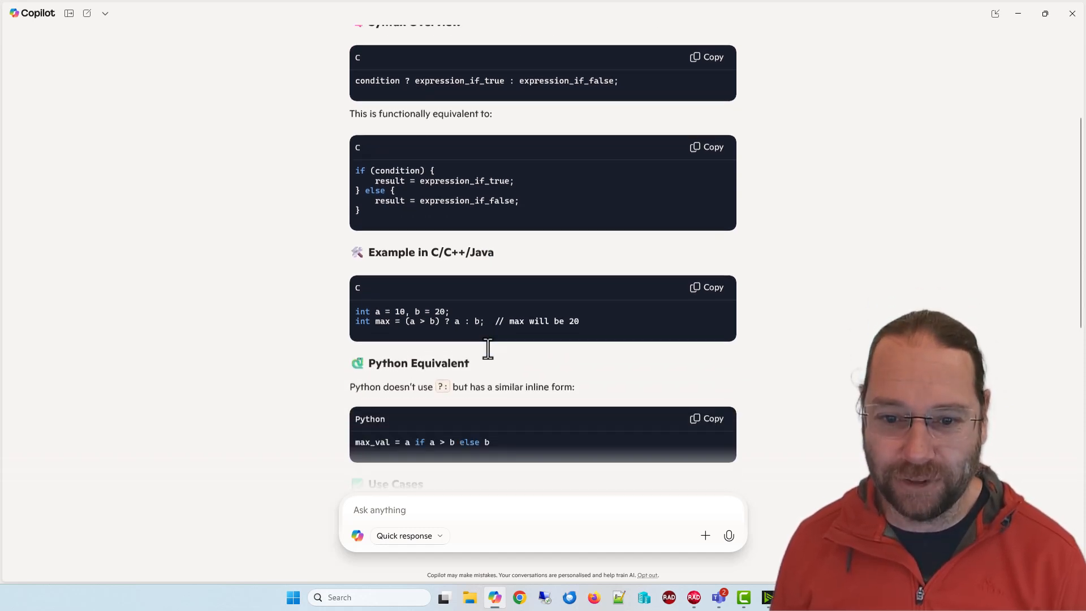
scroll("down", 3)
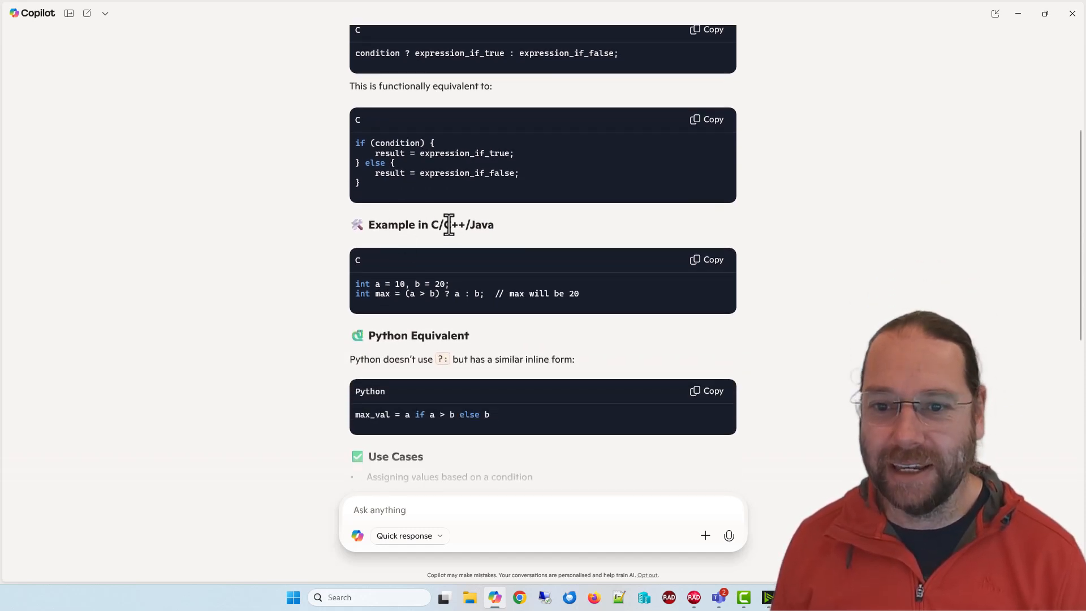
mouse_move(386, 294)
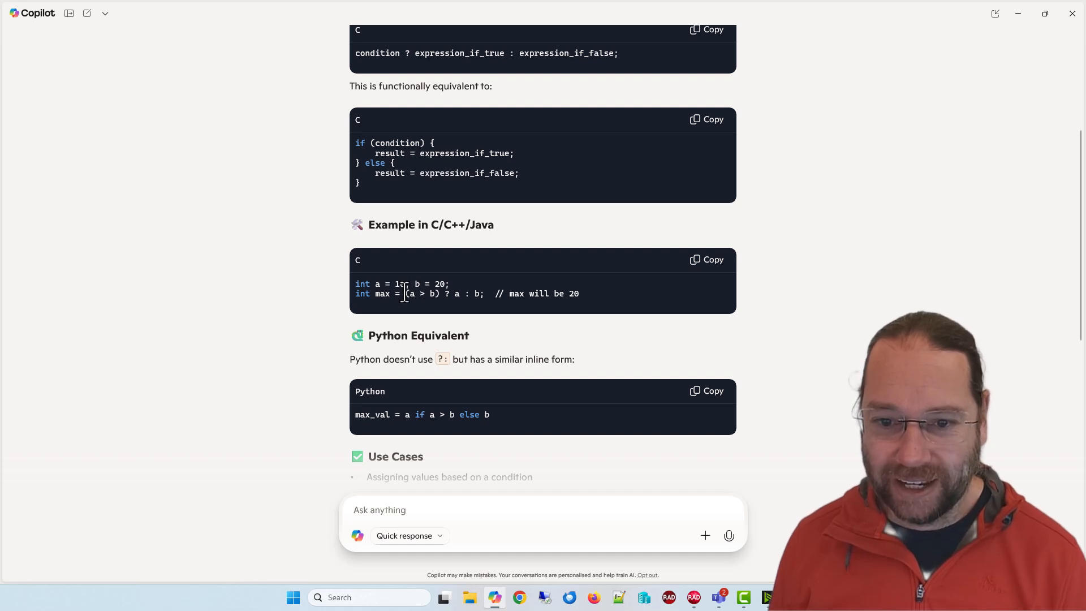
left_click_drag(409, 293, 440, 294)
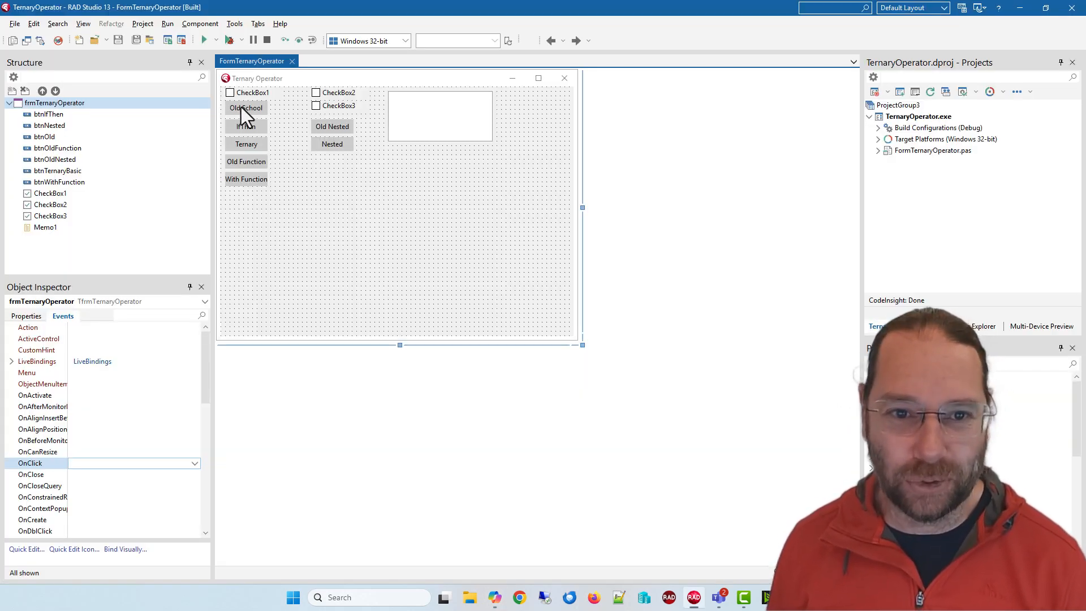
Open btnOldClick from the Old School button, then inspect IfThen's CheckBox1.Checked condition
double_click(245, 107)
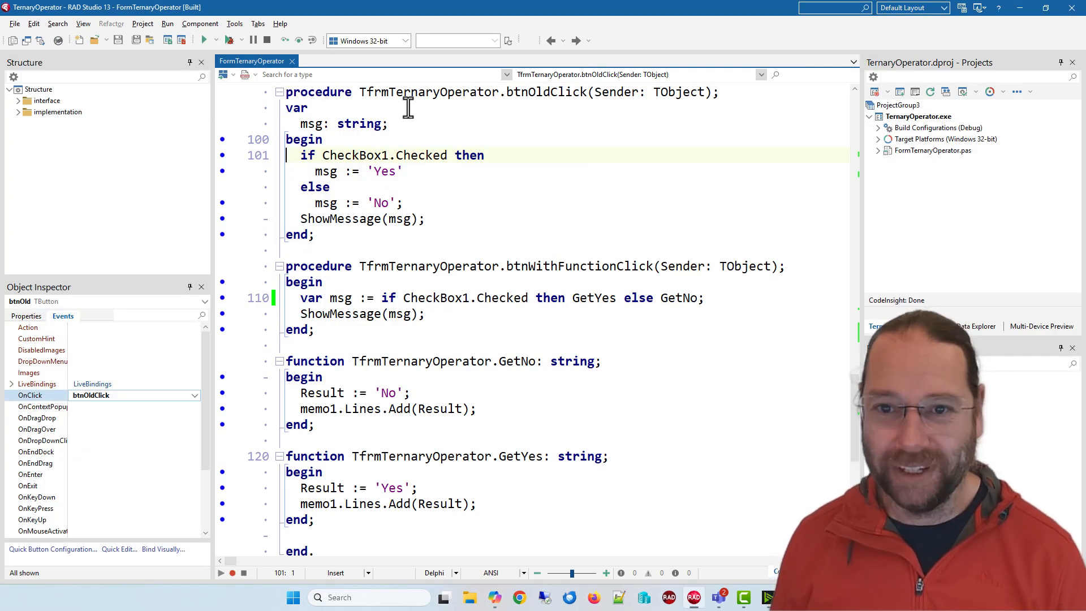
double_click(420, 155)
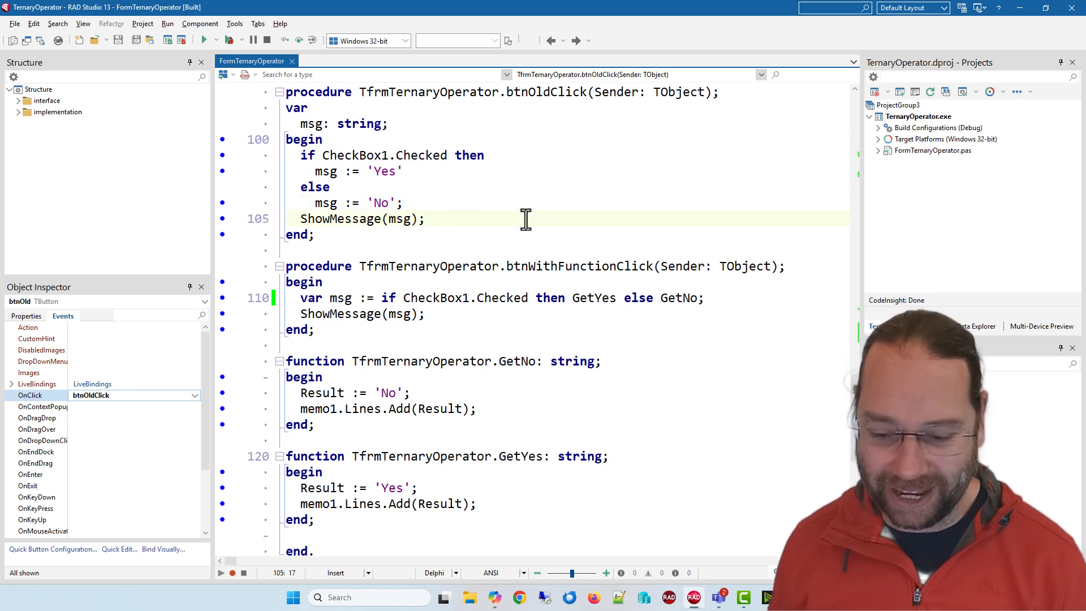
key("f12")
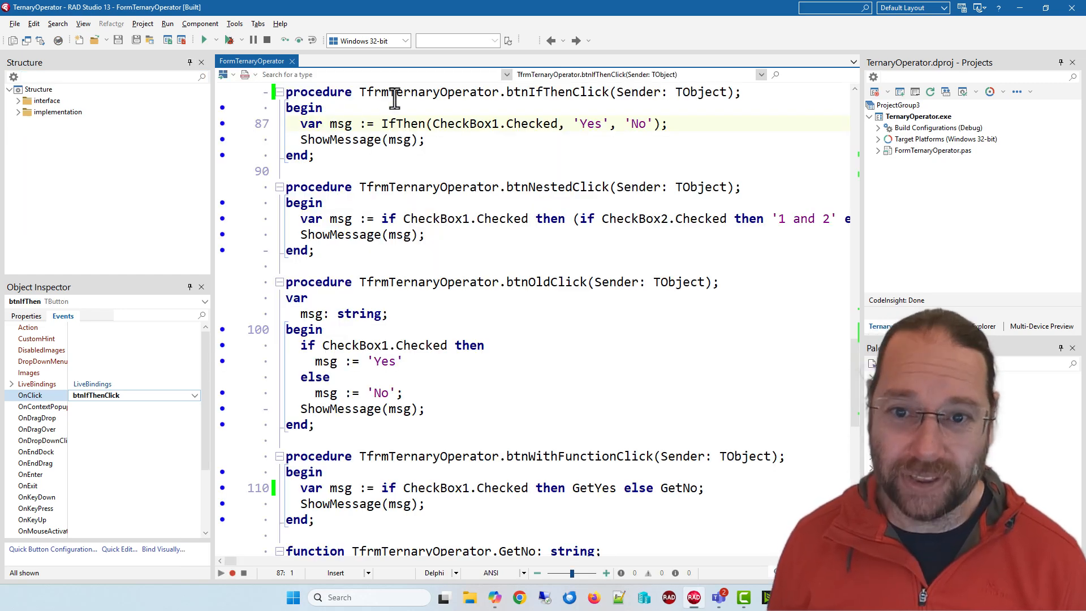
double_click(403, 123)
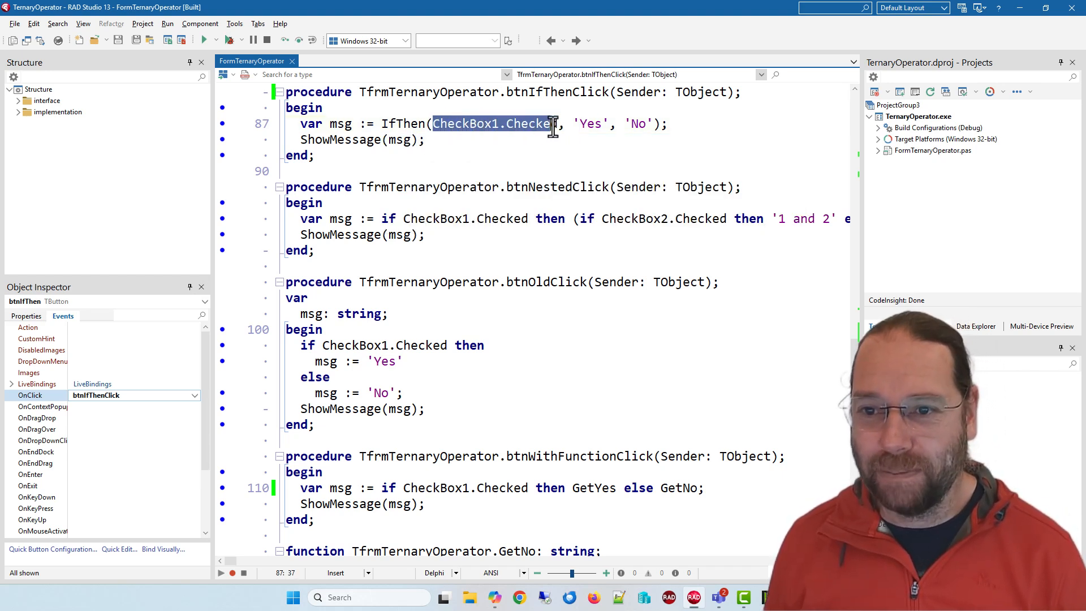
left_click(586, 123)
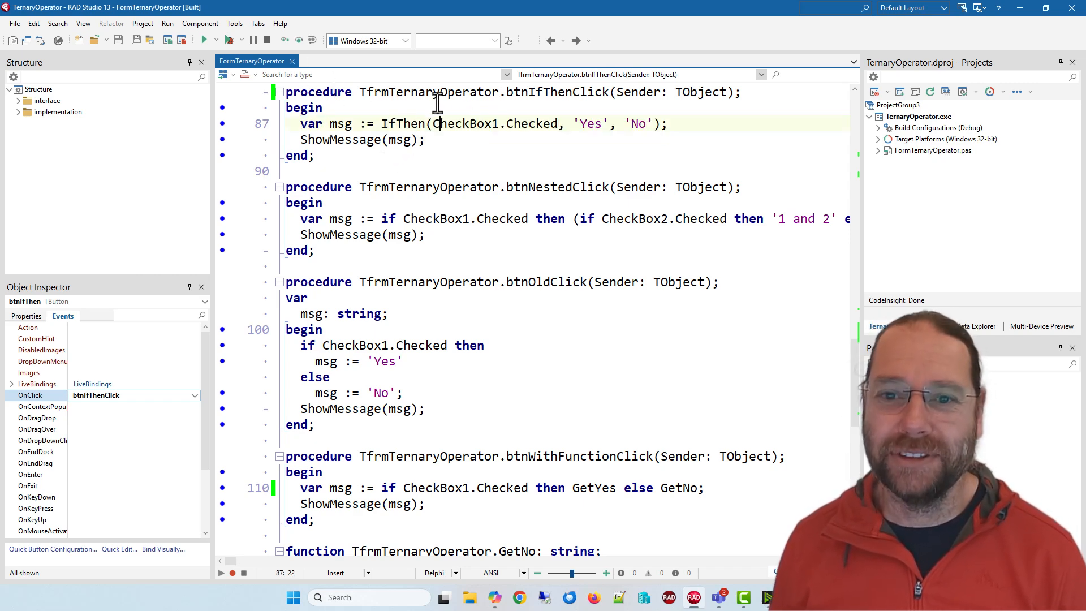
key("F12")
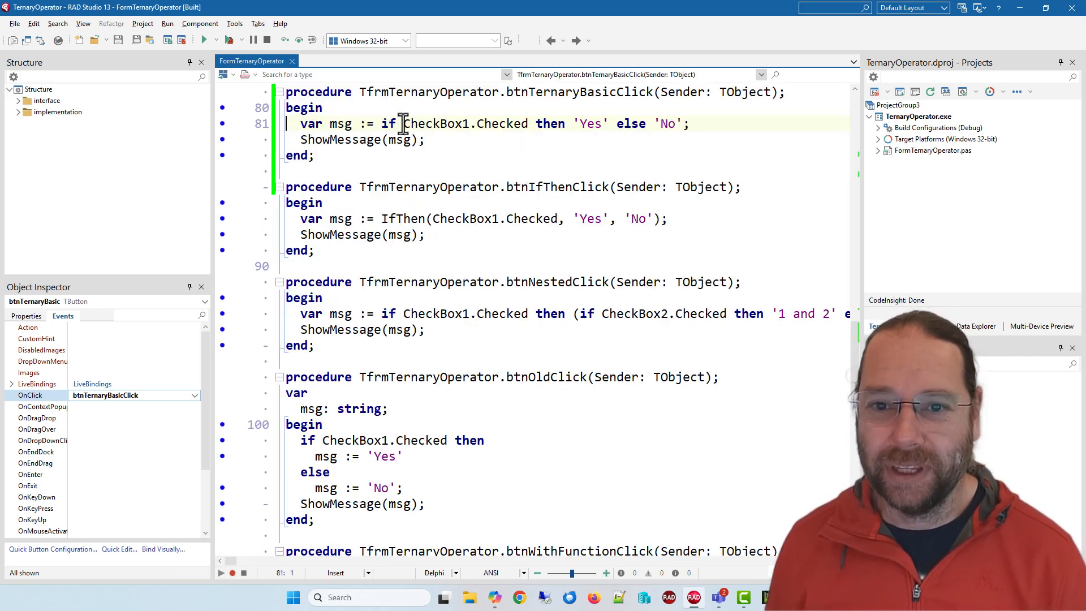
Highlight the 'Yes' result, run under the debugger and press the Ternary button
double_click(464, 123)
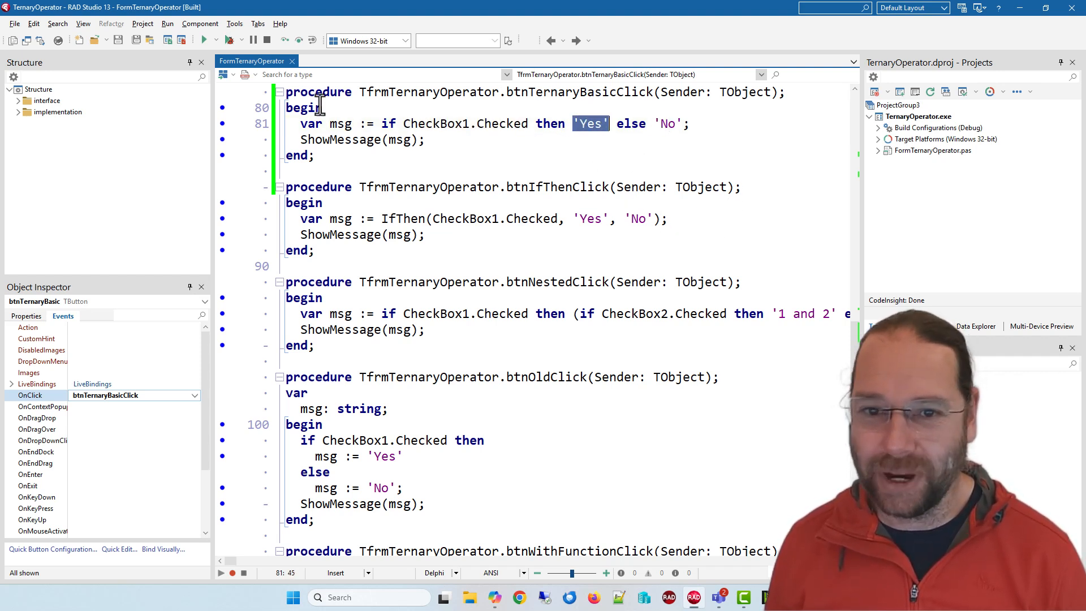
left_click(450, 139)
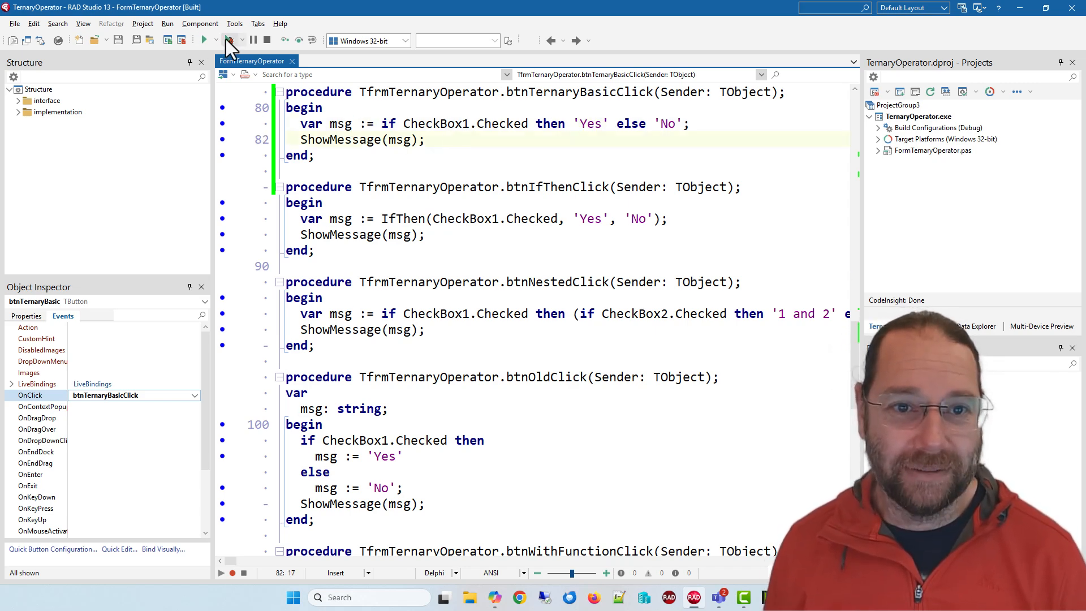
left_click(203, 40)
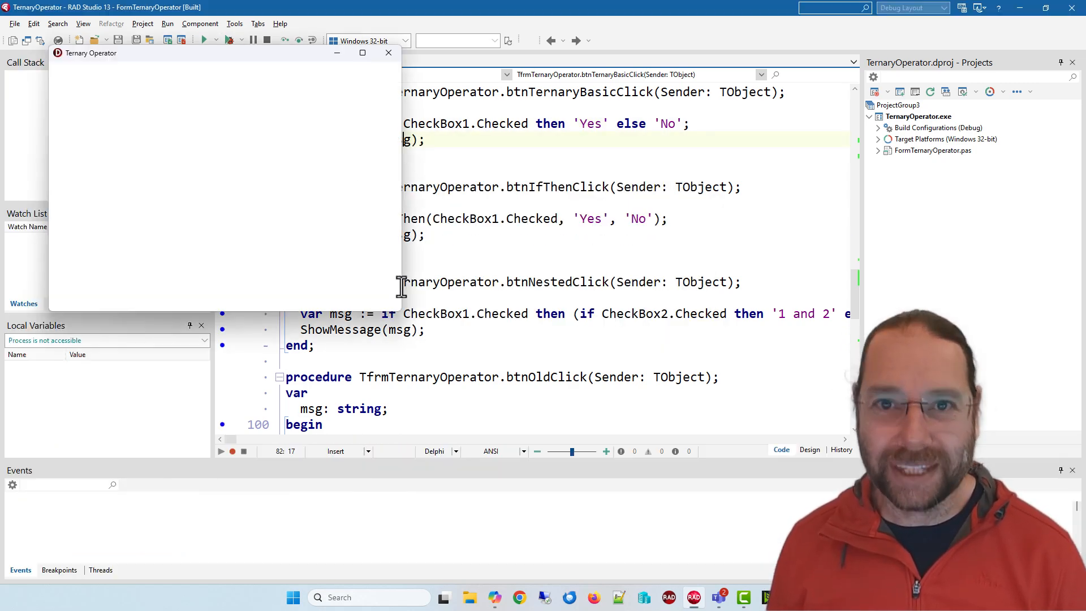
left_click(73, 118)
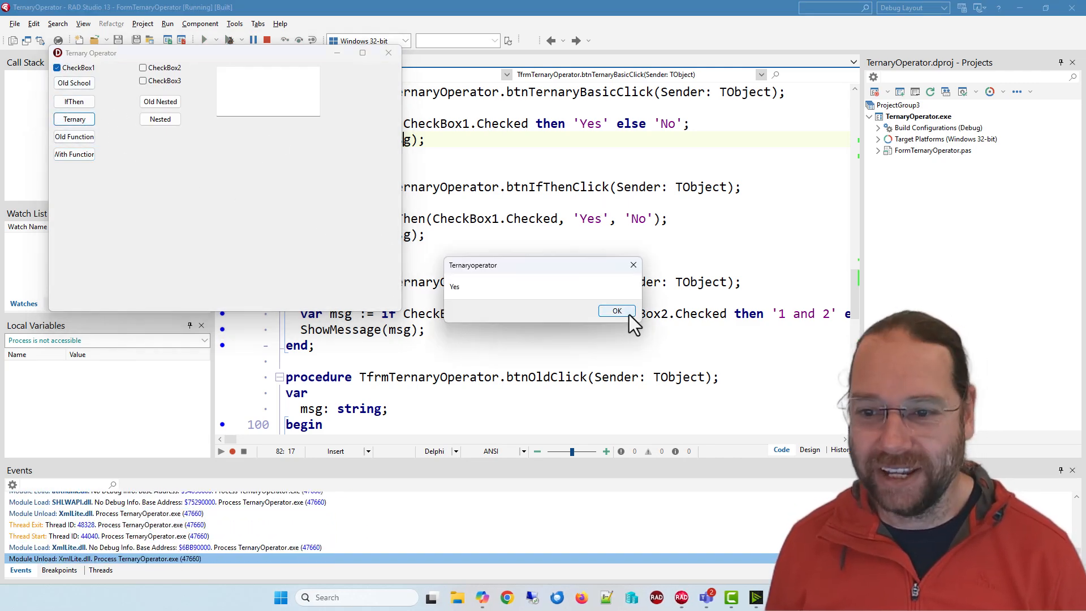
Dismiss Yes, copy the ternary expression into ShowMessage, then dismiss the No message
left_click(616, 311)
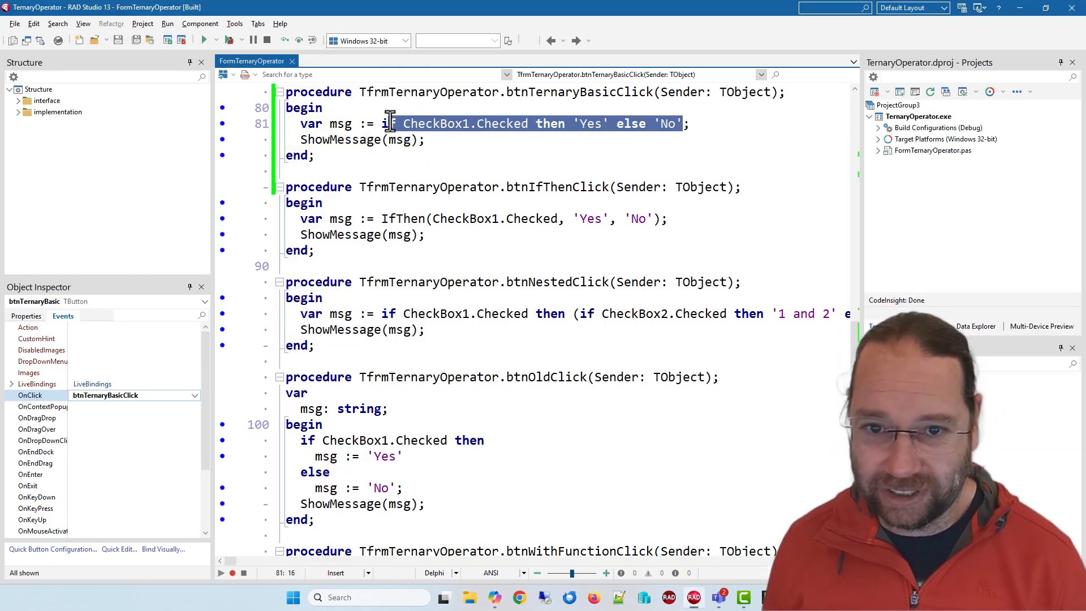
key("ctrl+c")
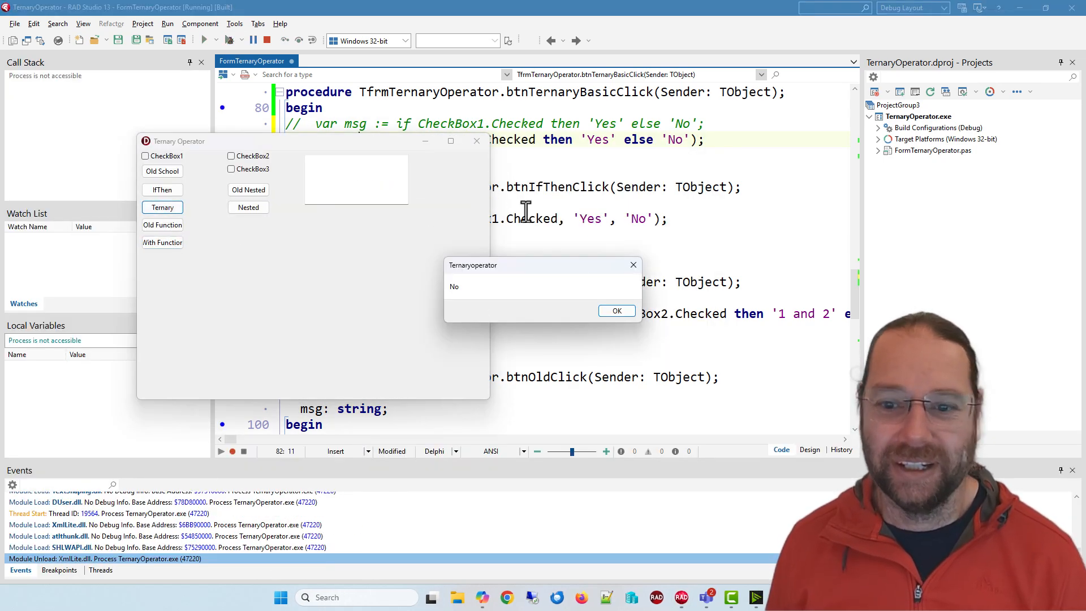
left_click(616, 311)
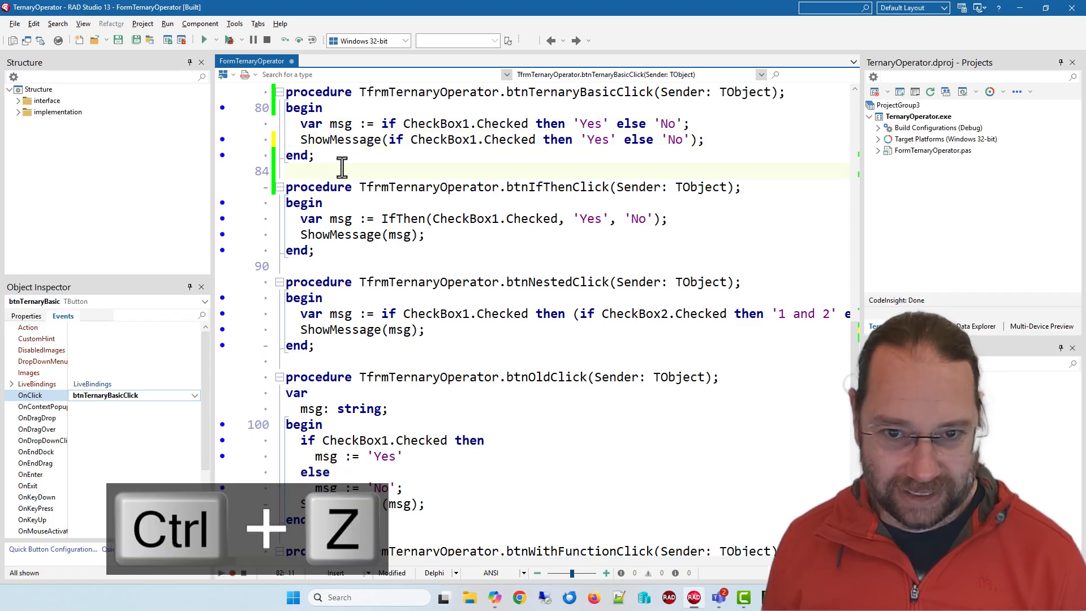
Undo the inlined ShowMessage change so it takes msg again
key("ctrl+z")
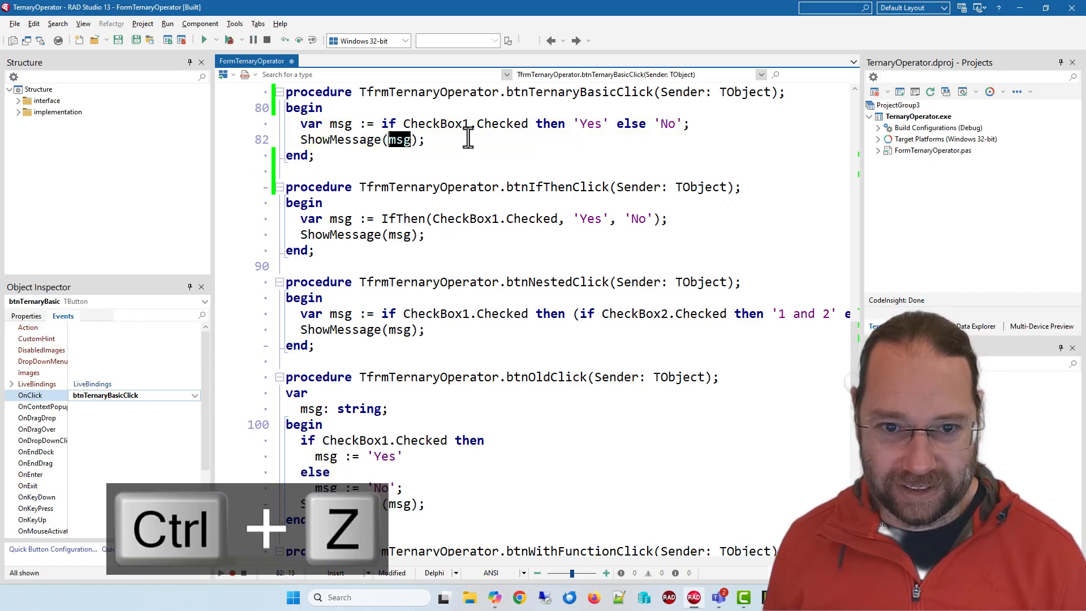
key("ctrl+z")
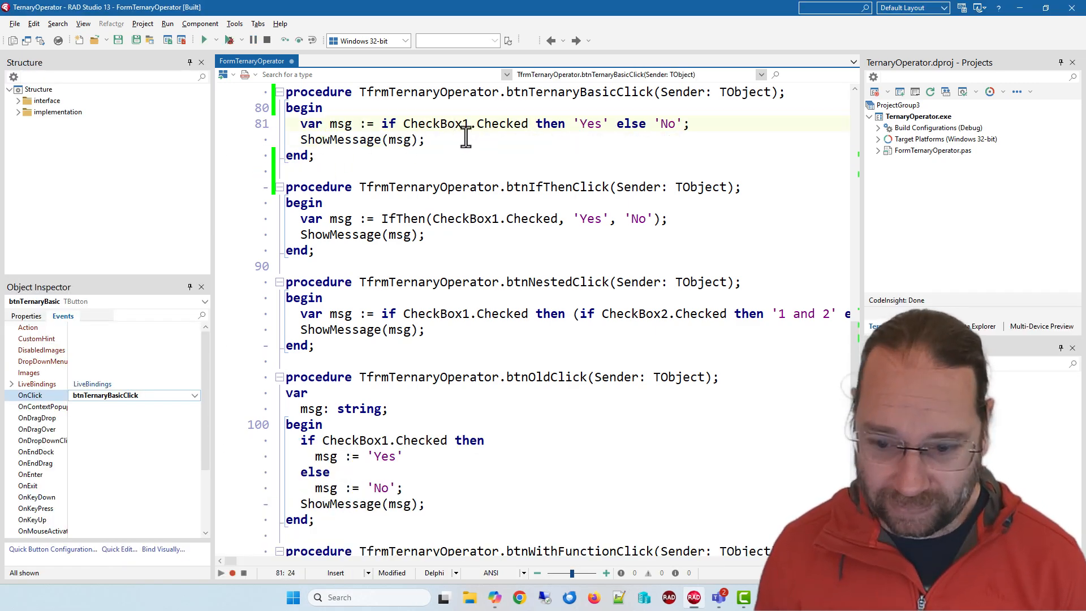
key("f12")
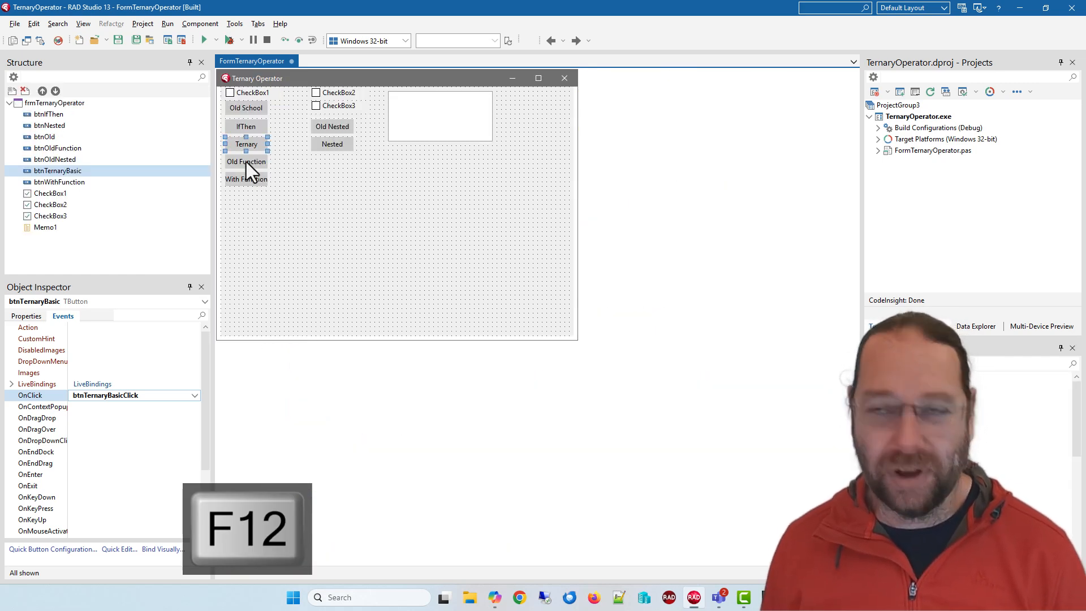
key("f12")
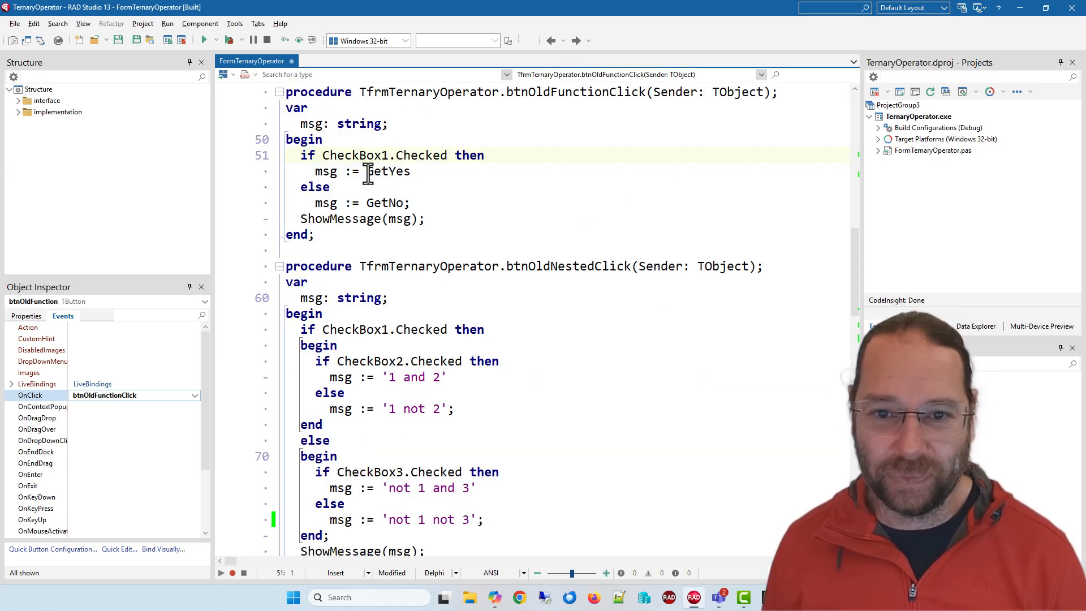
Follow the GetYes call to its definition to check memo1.Lines.Add(Result)
double_click(388, 171)
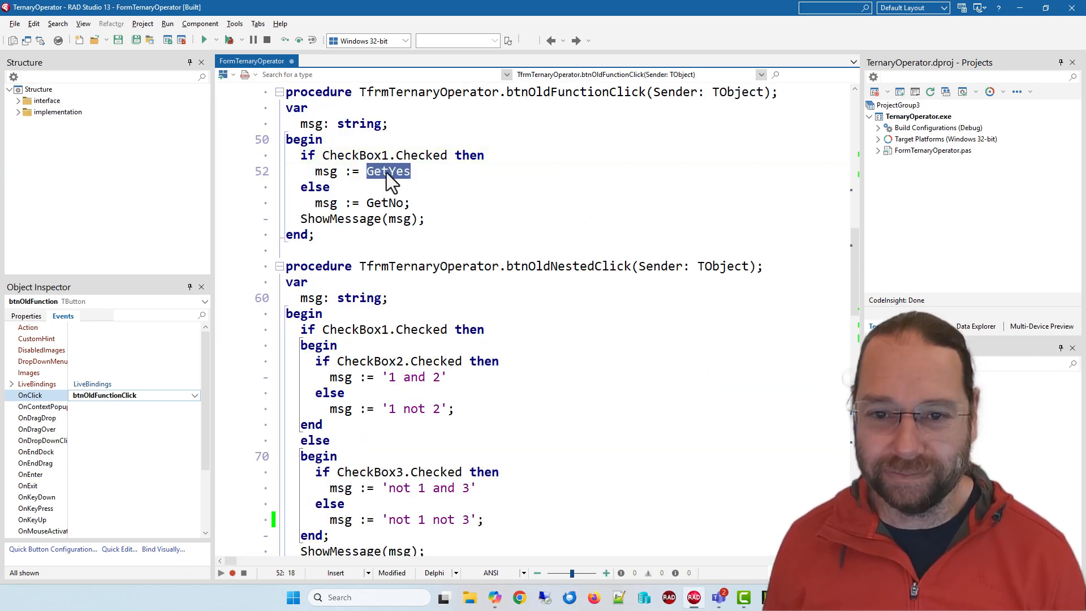
left_click(350, 155)
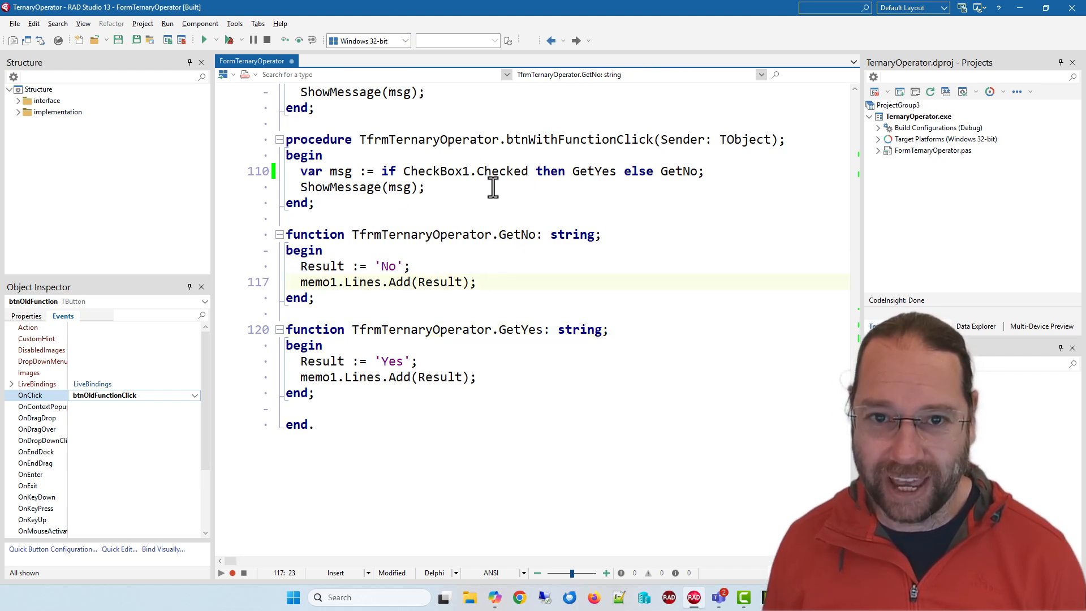
mouse_move(485, 263)
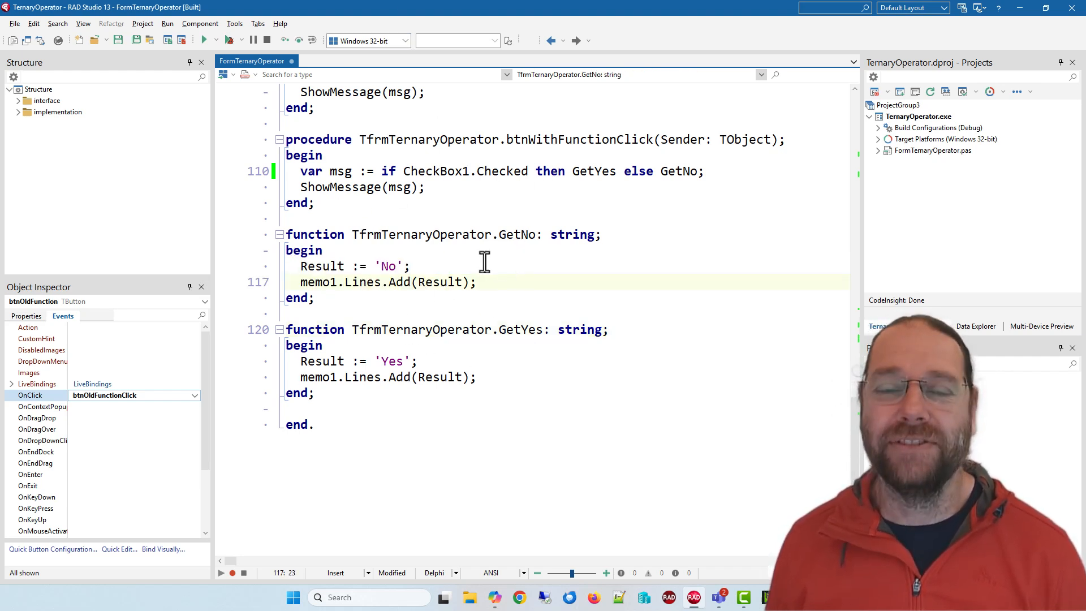
key("F12")
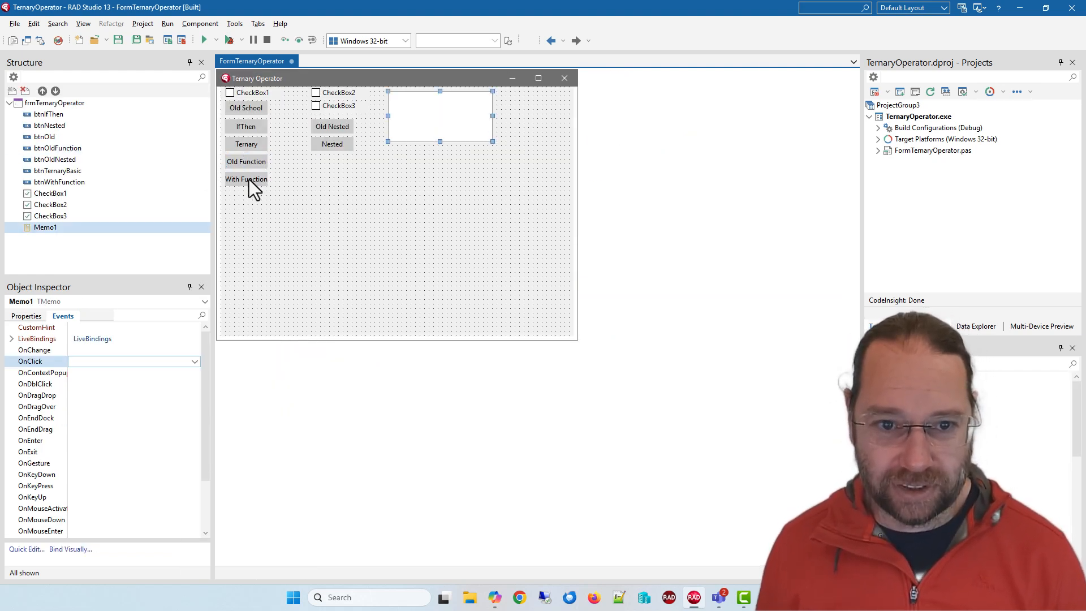
Run the form with debugging, press Old Function and tick CheckBox1
double_click(246, 161)
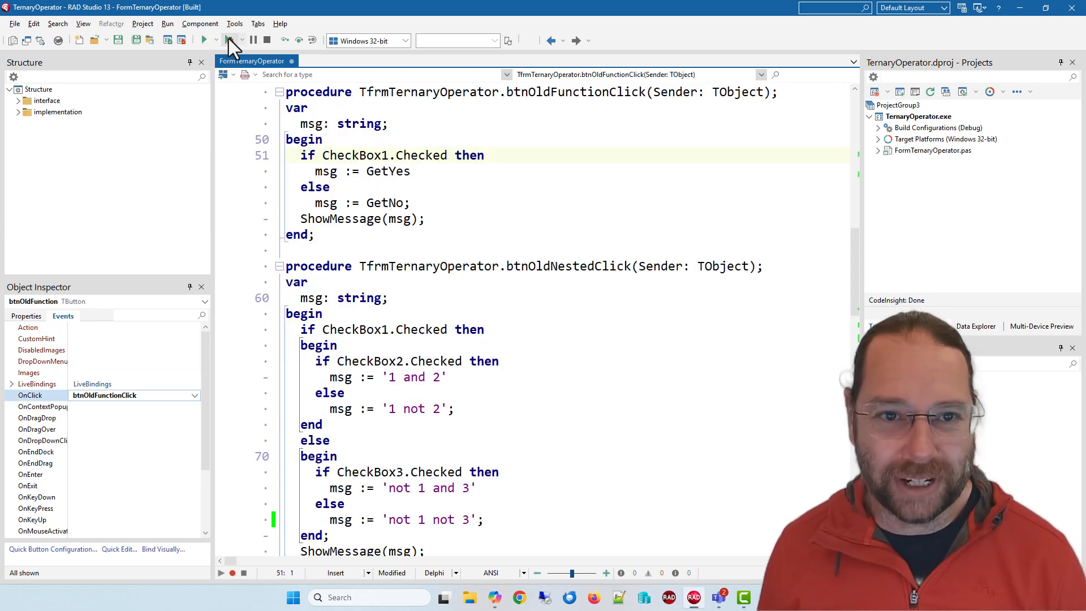
left_click(203, 40)
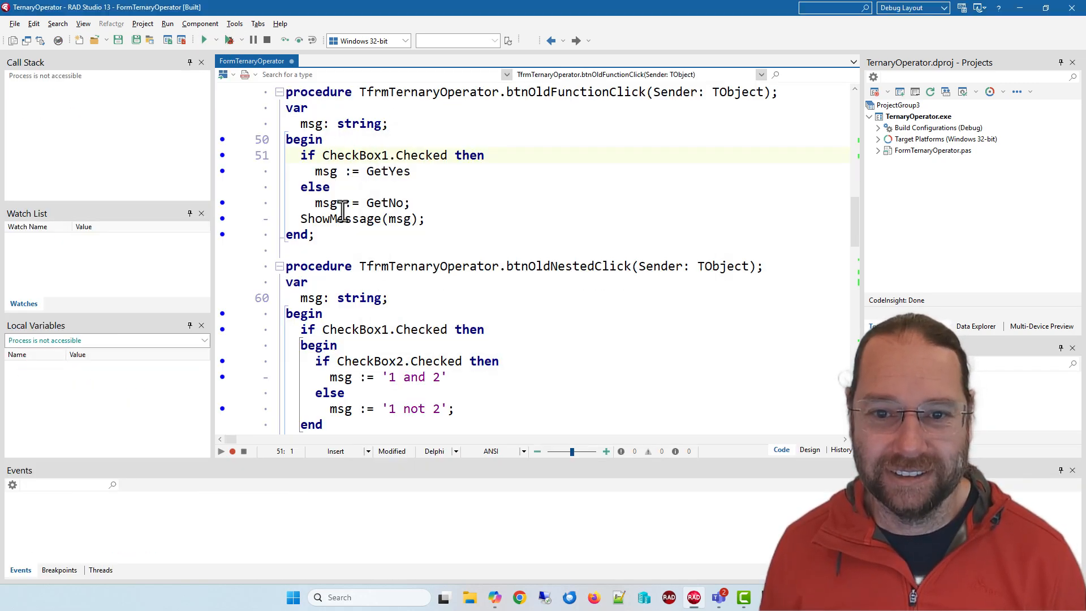
left_click(147, 210)
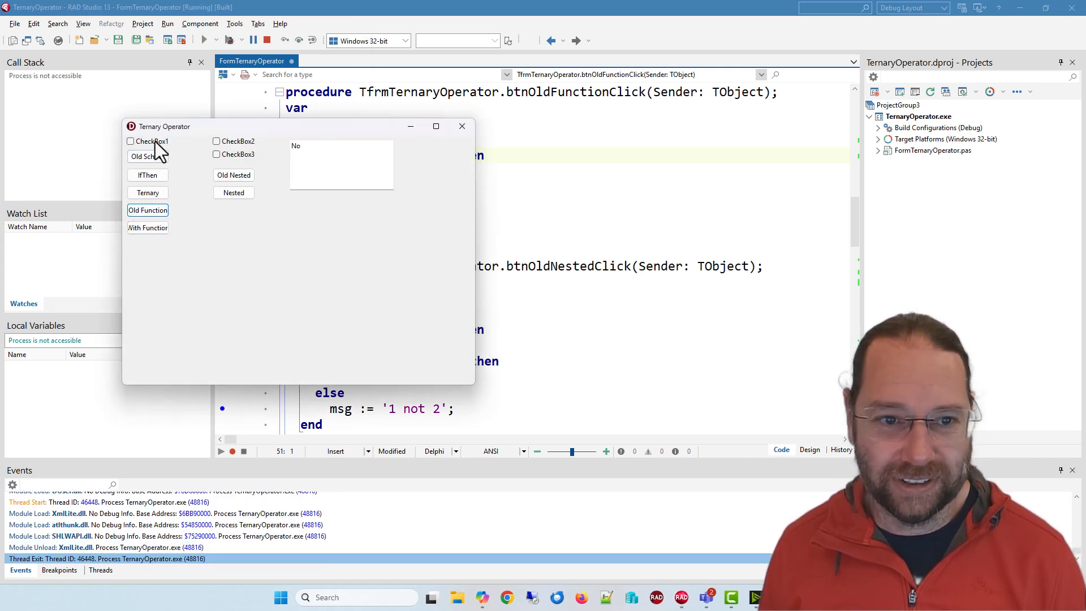
left_click(130, 142)
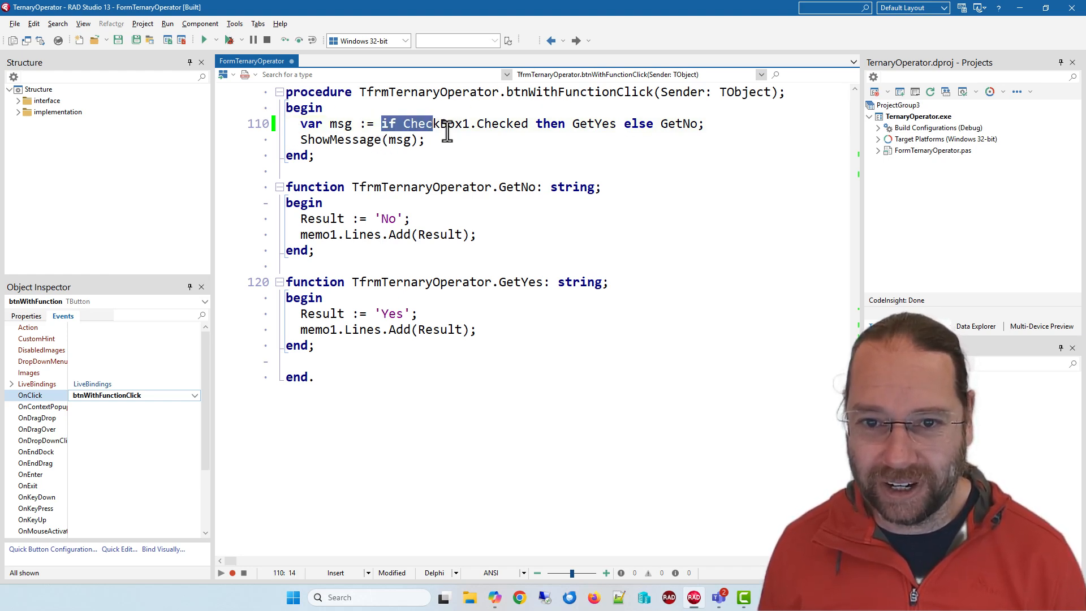
key("ctrl+x")
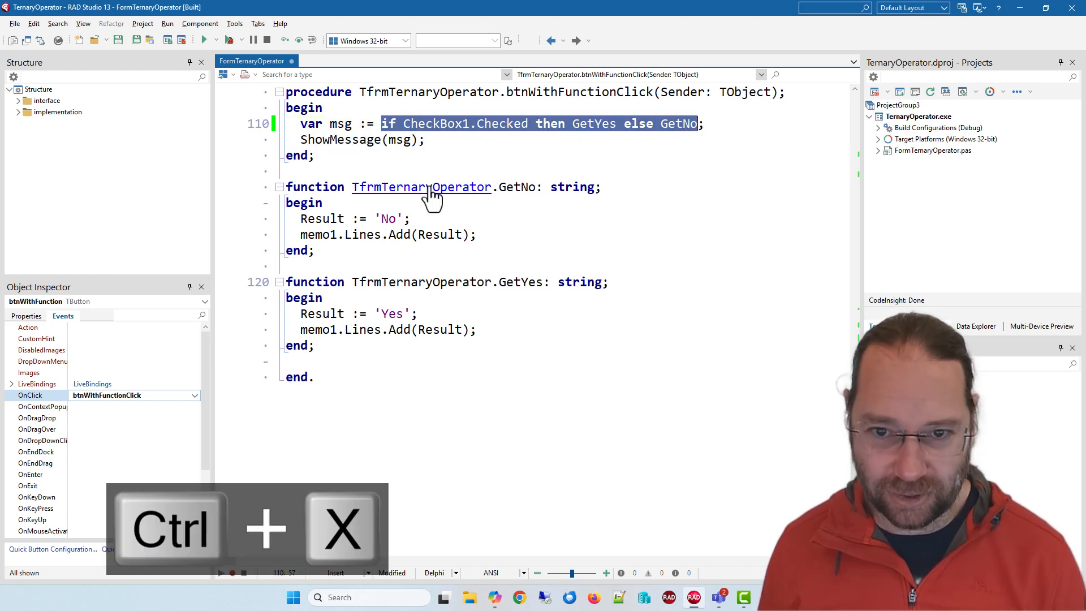
key("ctrl+z")
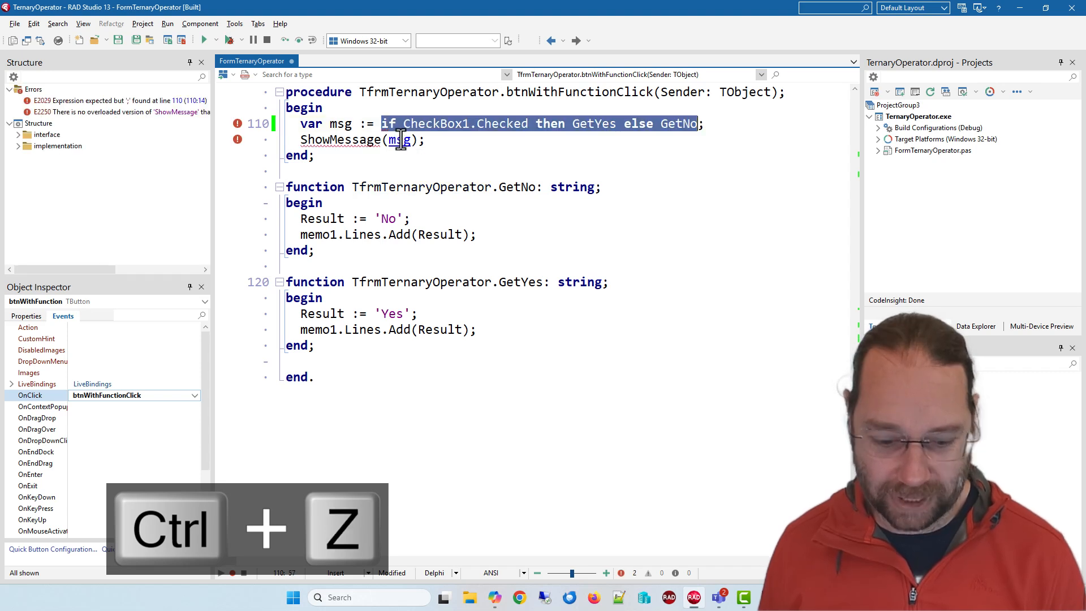
key("ctrl+v")
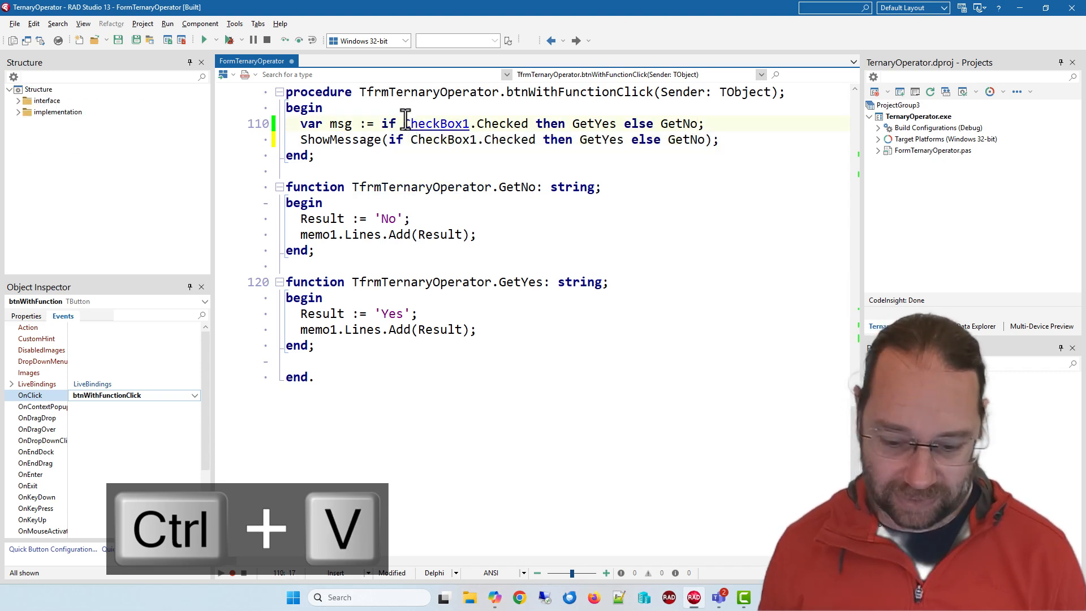
key("ctrl+/")
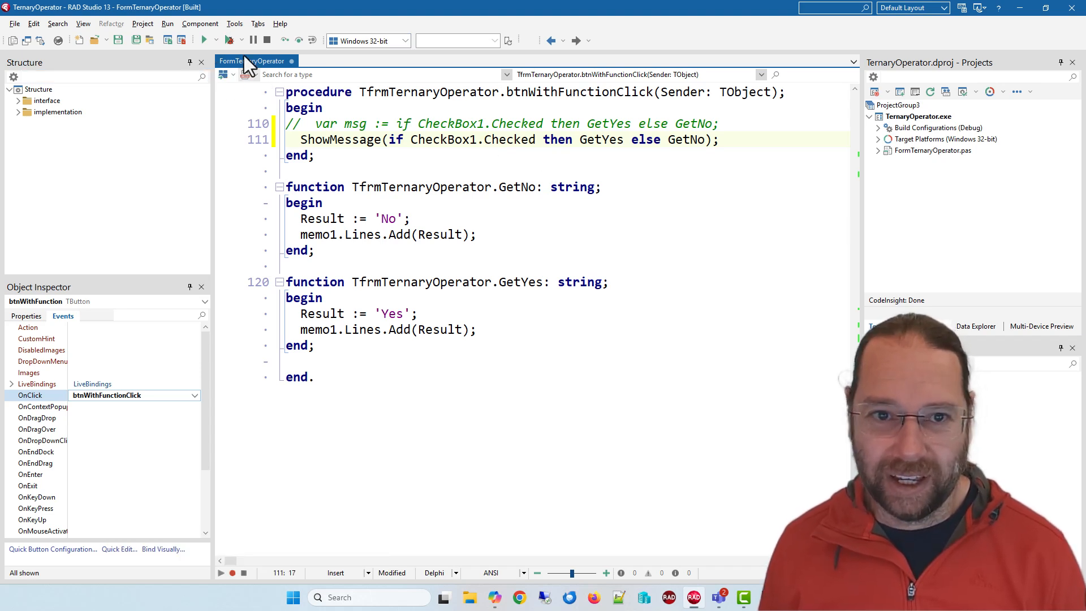
left_click(203, 40)
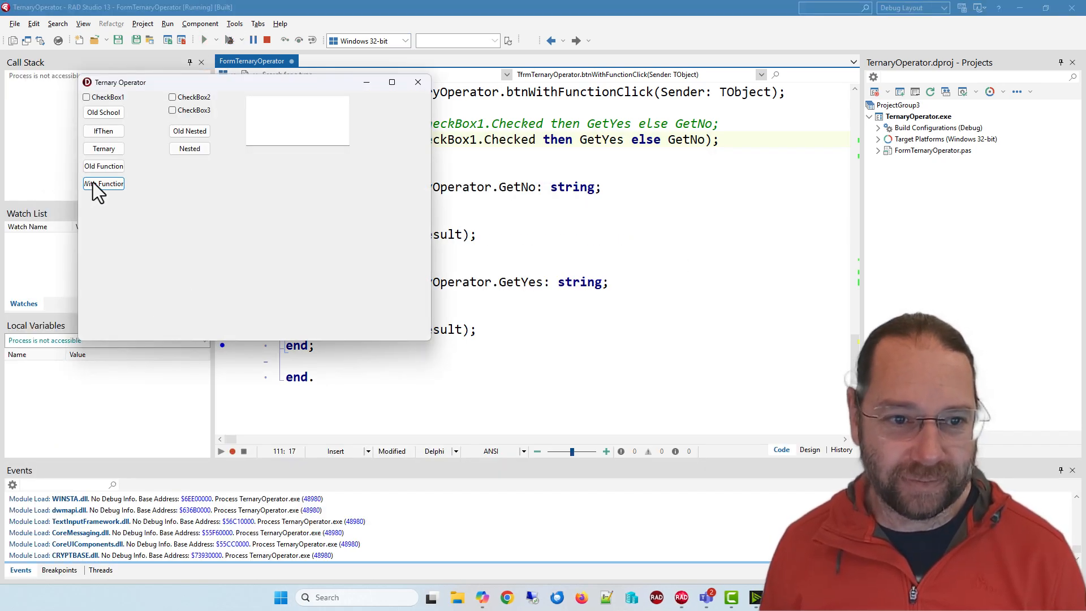
left_click(103, 182)
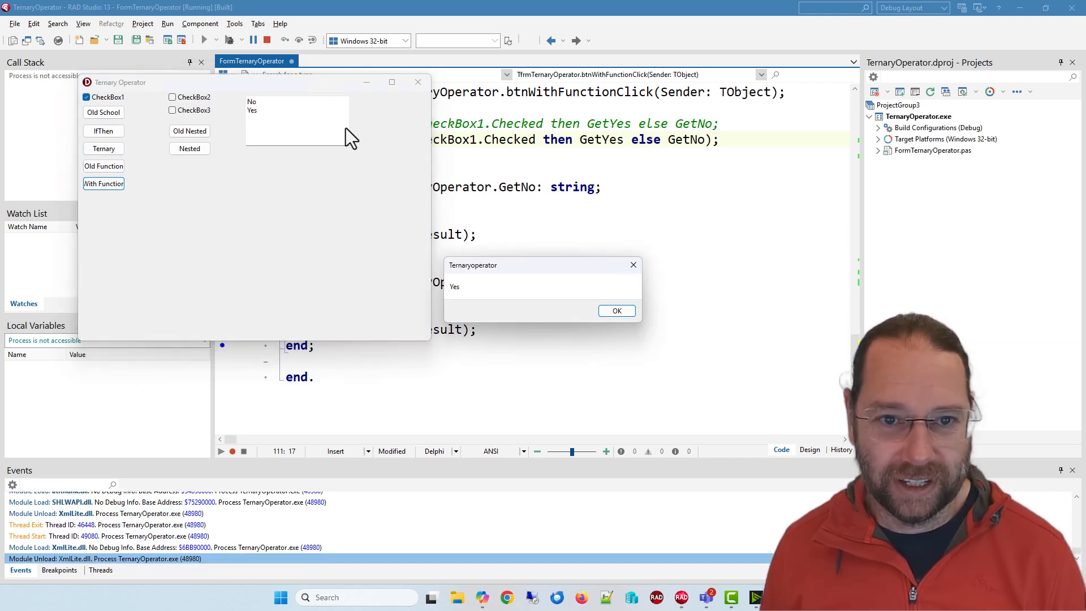
left_click(615, 310)
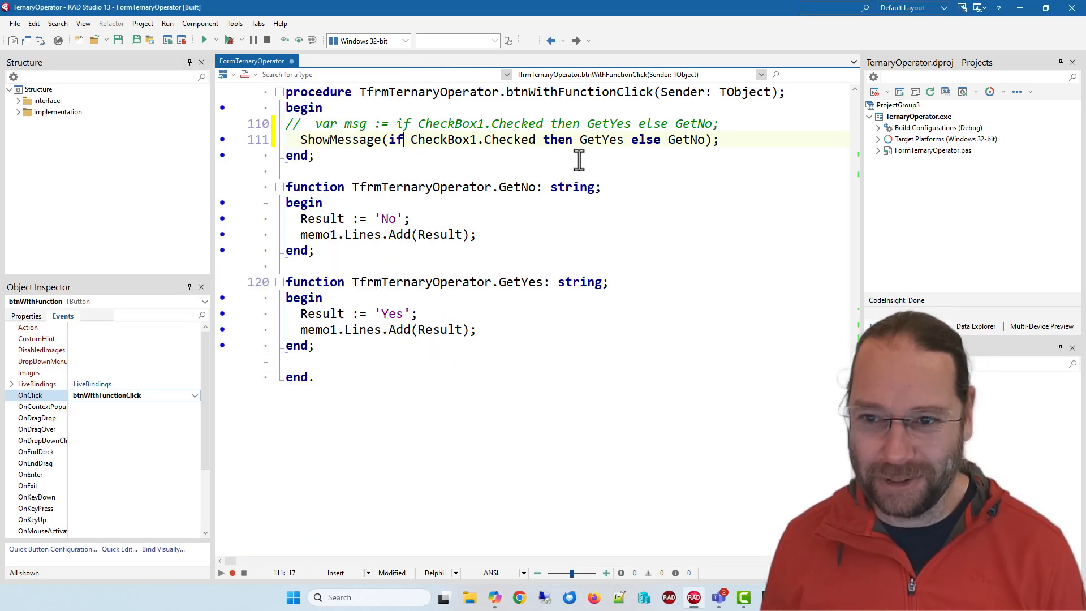
double_click(600, 139)
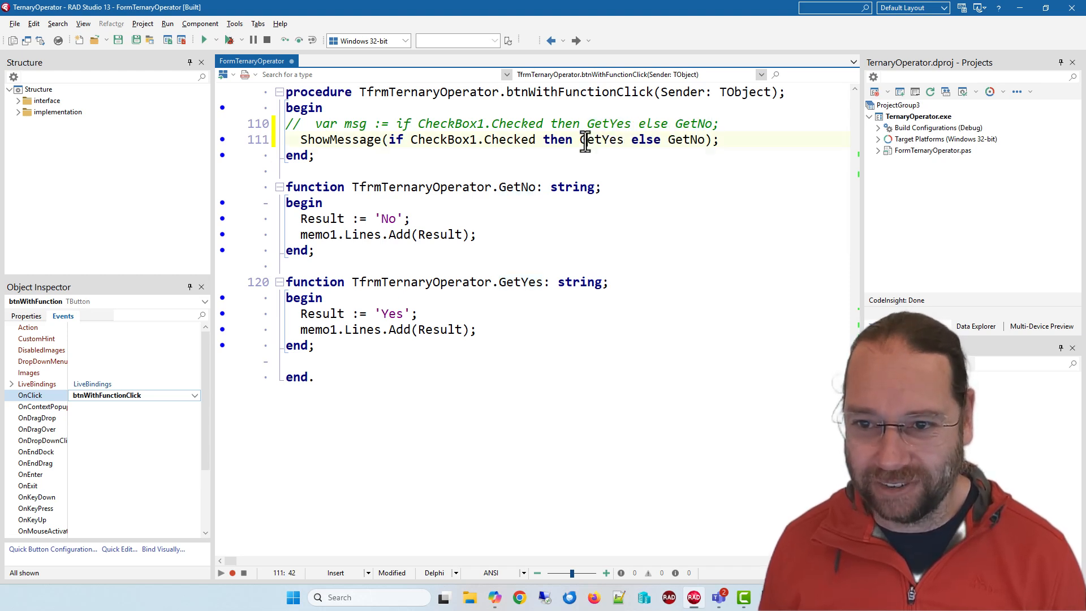
double_click(600, 139)
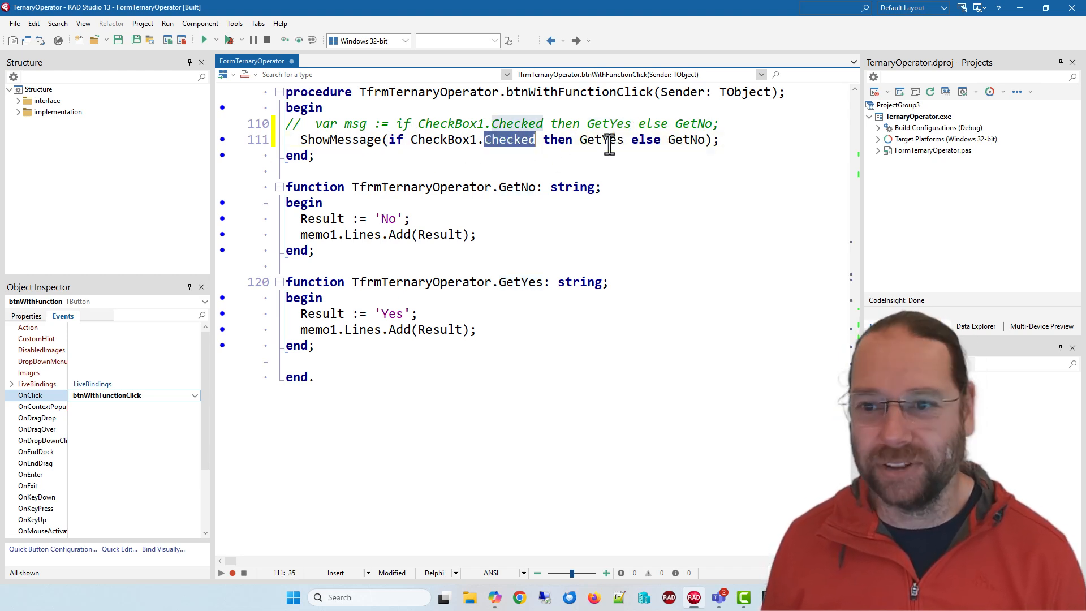
double_click(601, 139)
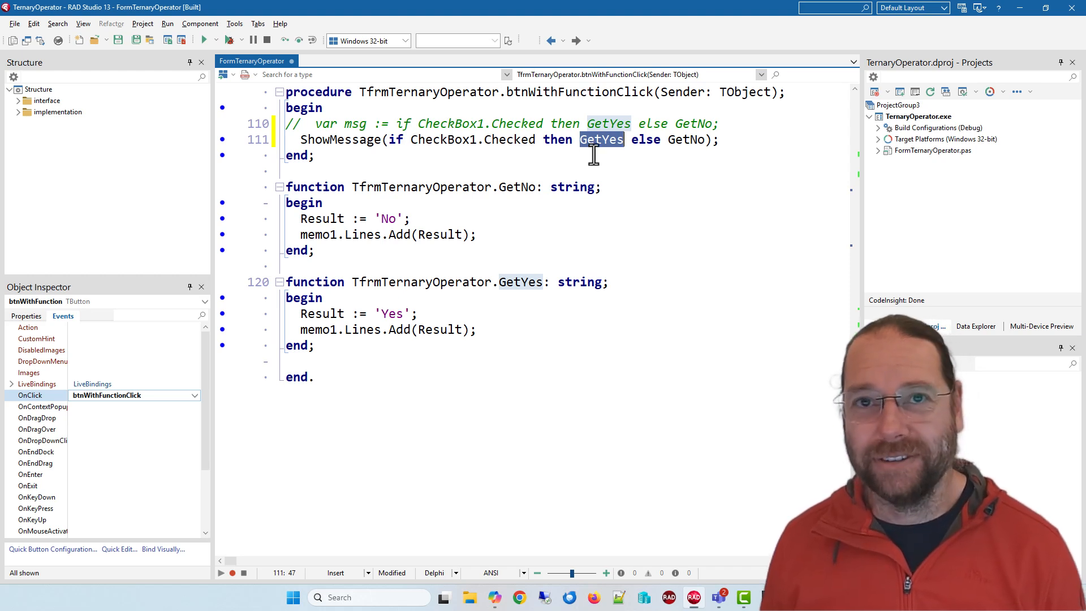
mouse_move(627, 151)
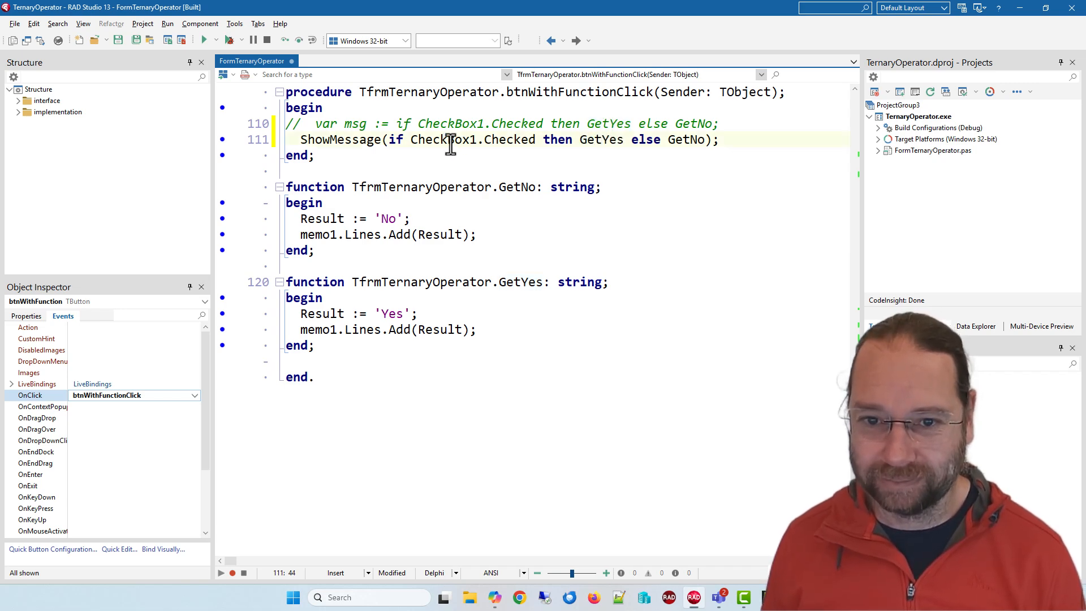
key("ctrl+z")
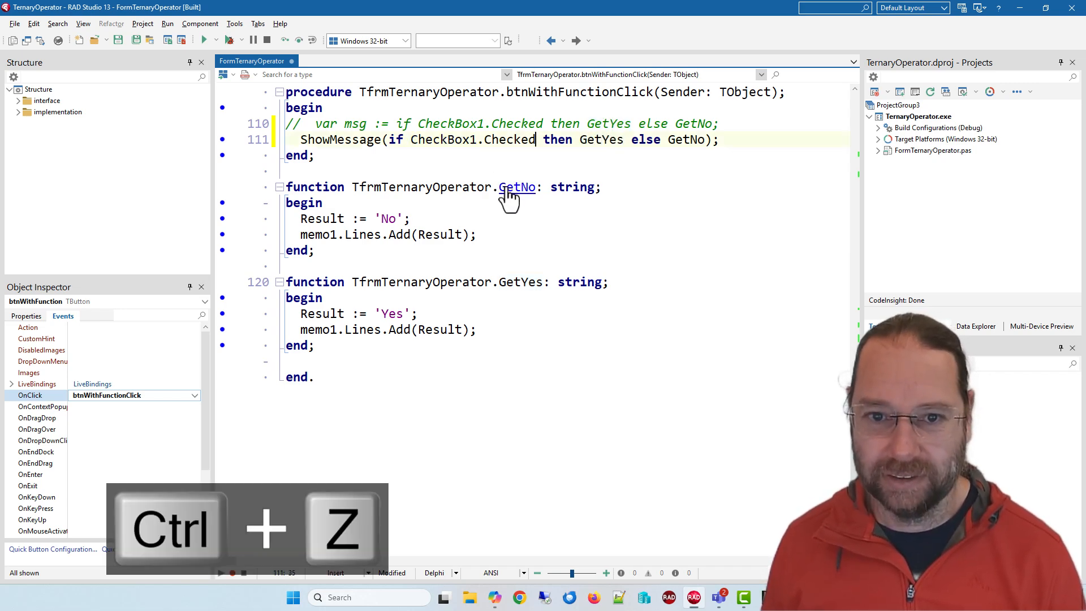
key("ctrl+z")
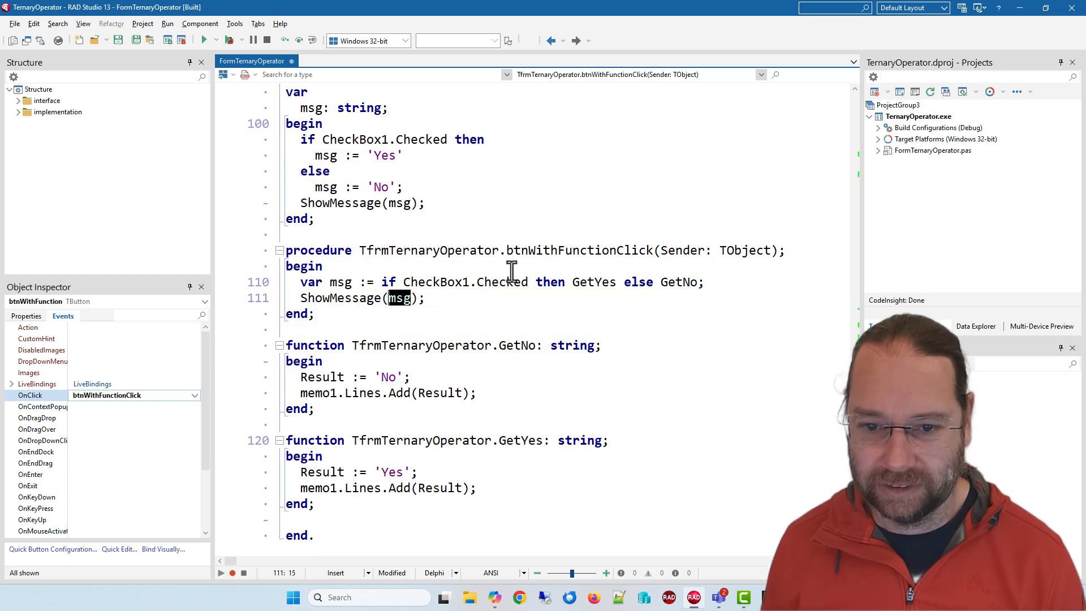
Move between form and btnOldNestedClick code to grab the '1 and 2' message text
key("f12")
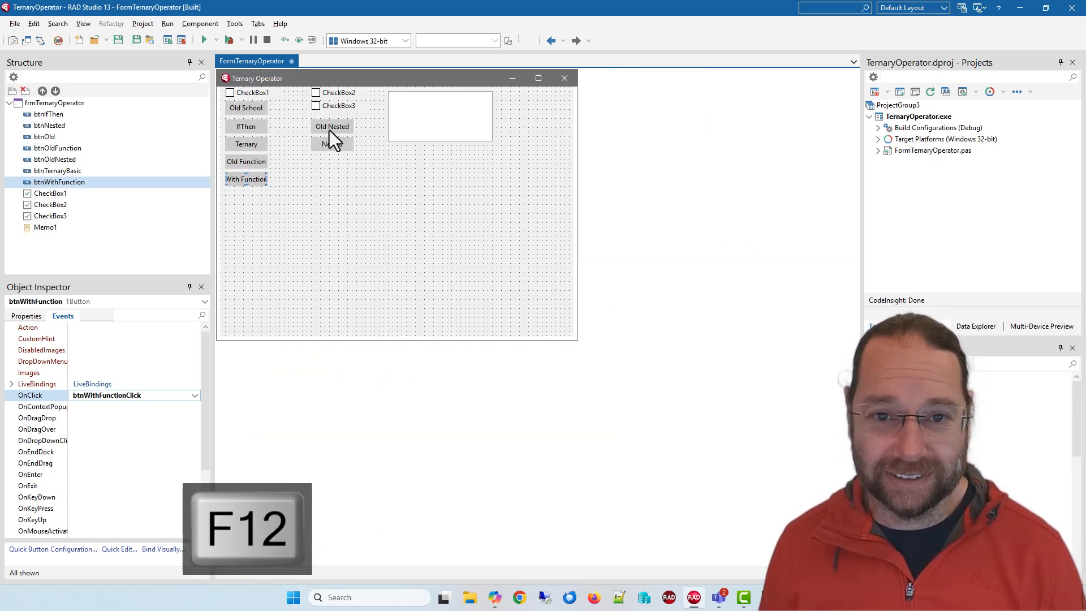
key("F12")
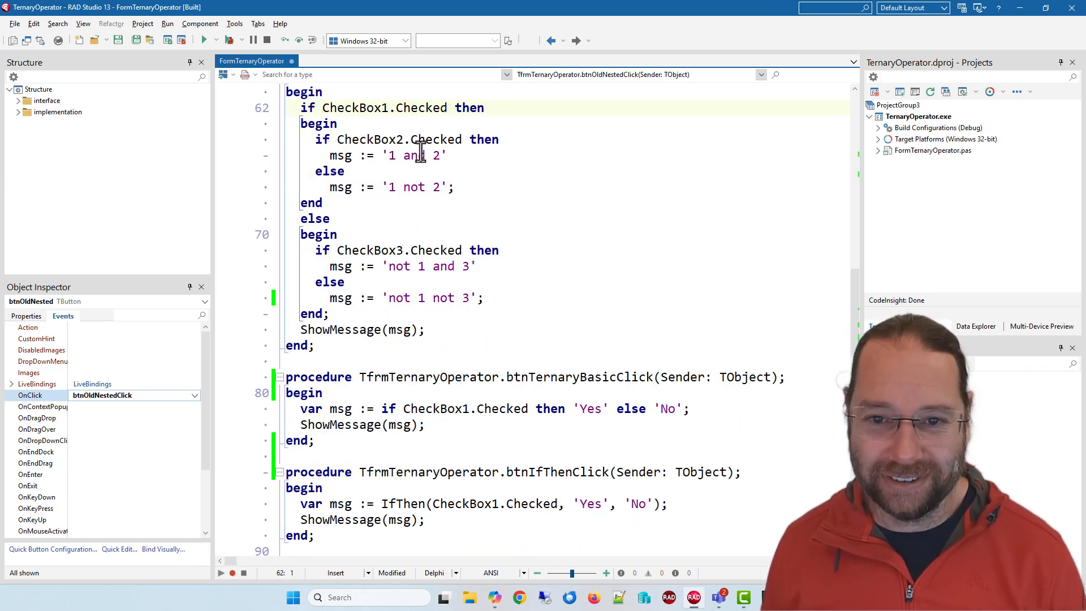
key("F12")
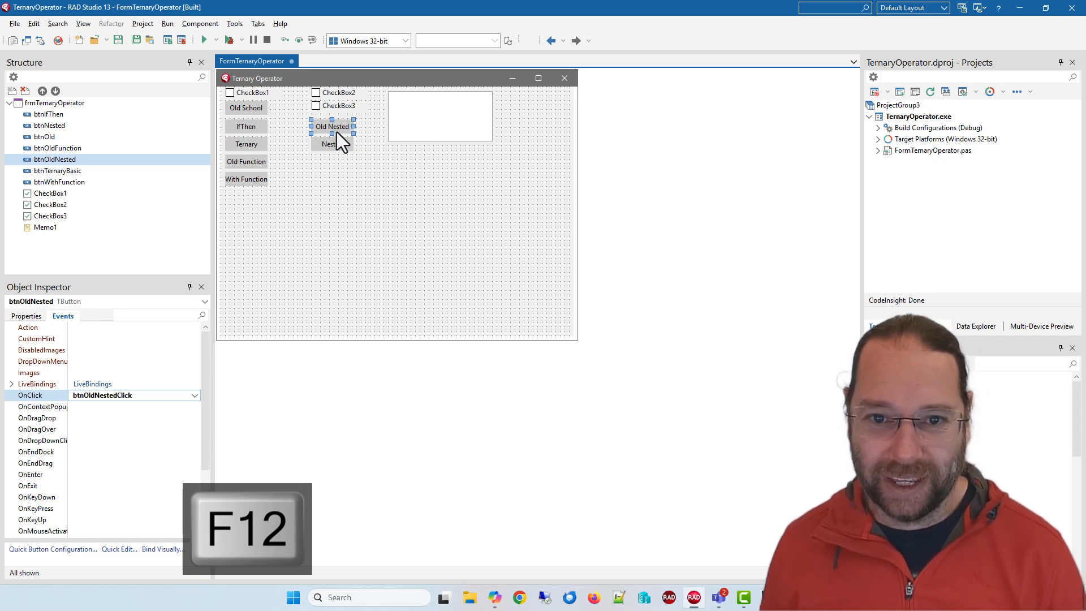
key("F12")
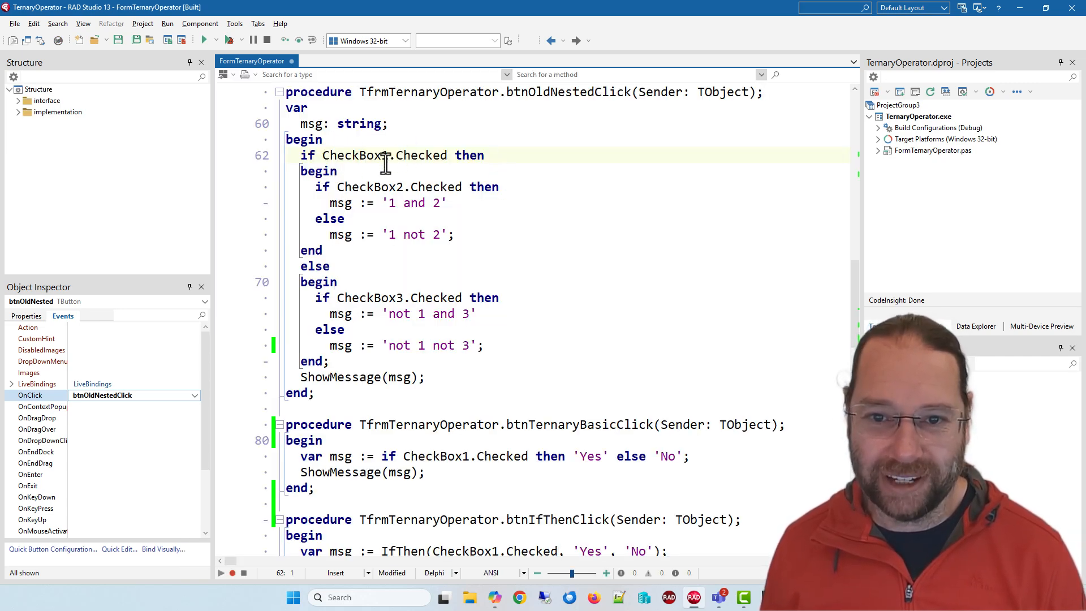
double_click(421, 155)
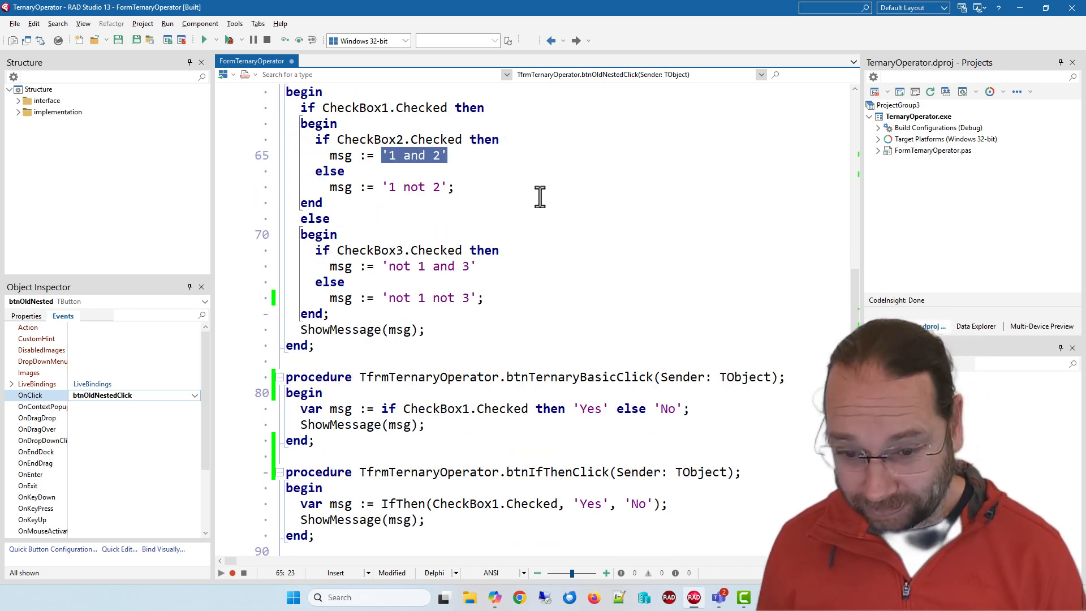
key("F12")
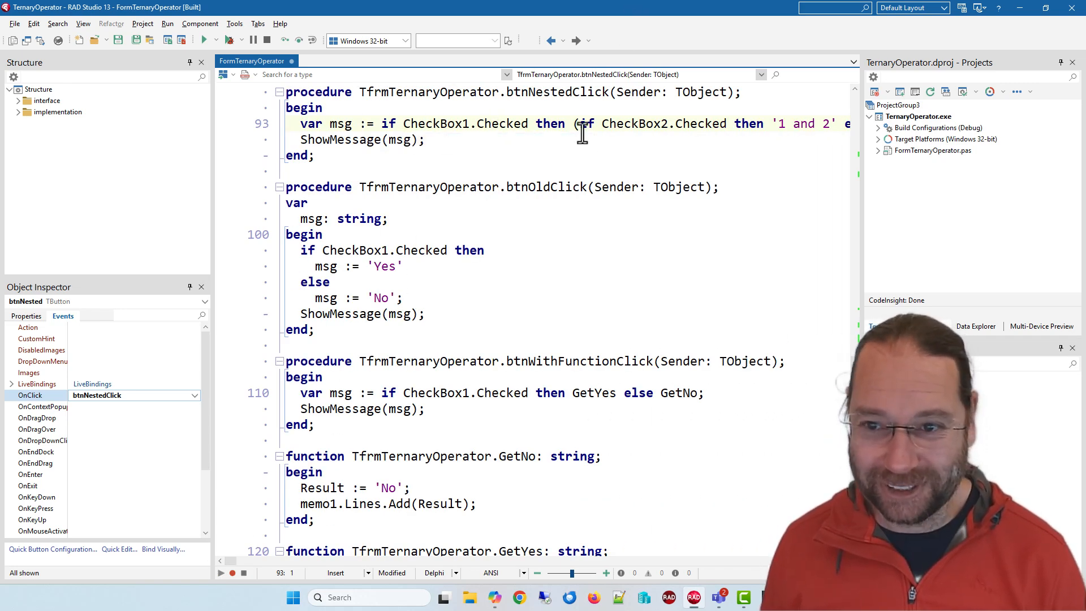
Place the cursor in btnNestedClick's one-line nested ternary to start reformatting
left_click(556, 124)
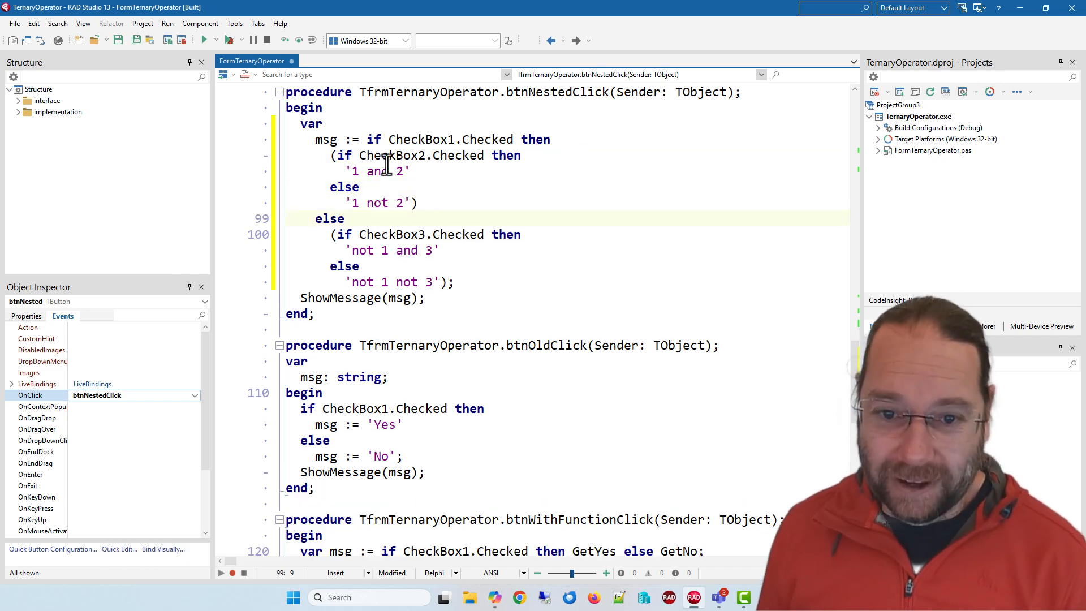
Compile with Ctrl+F9, dismiss the success report, add a gutter breakpoint, and debug
key("ctrl+f9")
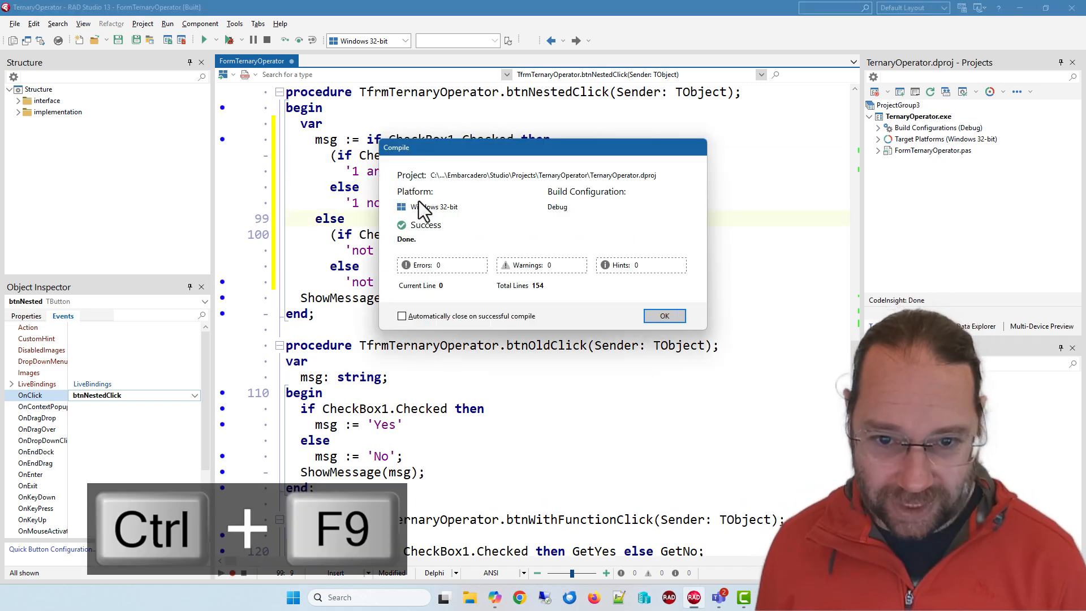
left_click(662, 315)
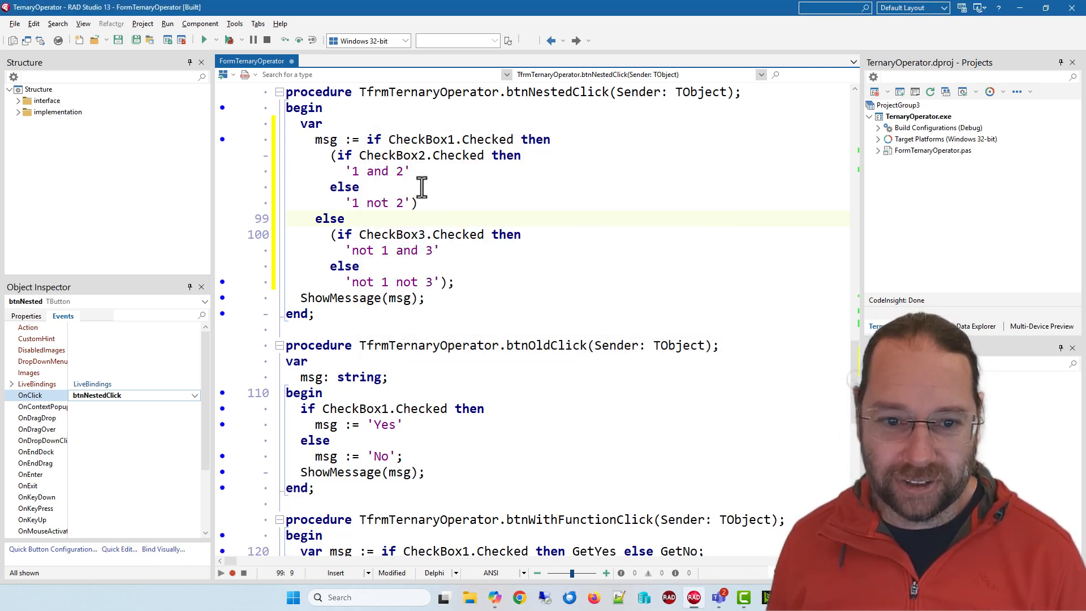
left_click(223, 139)
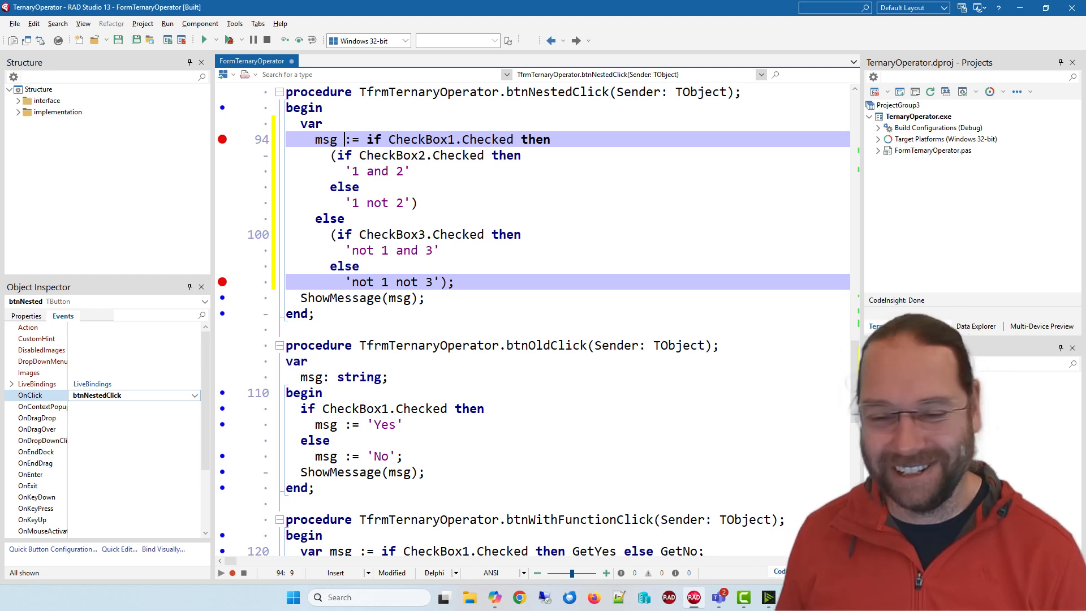
mouse_move(221, 294)
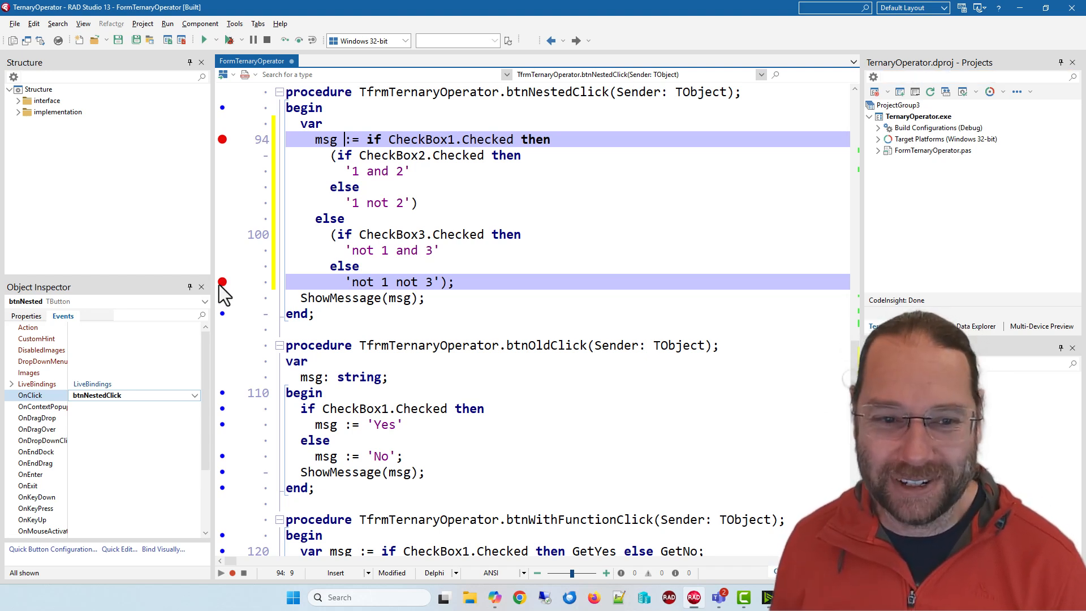
mouse_move(238, 135)
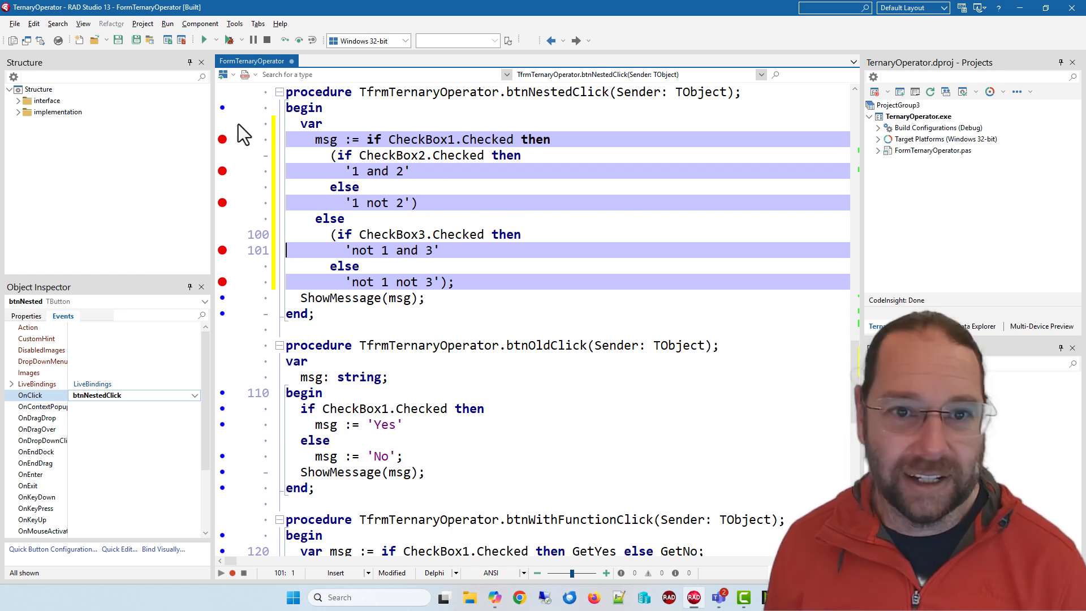
left_click(200, 40)
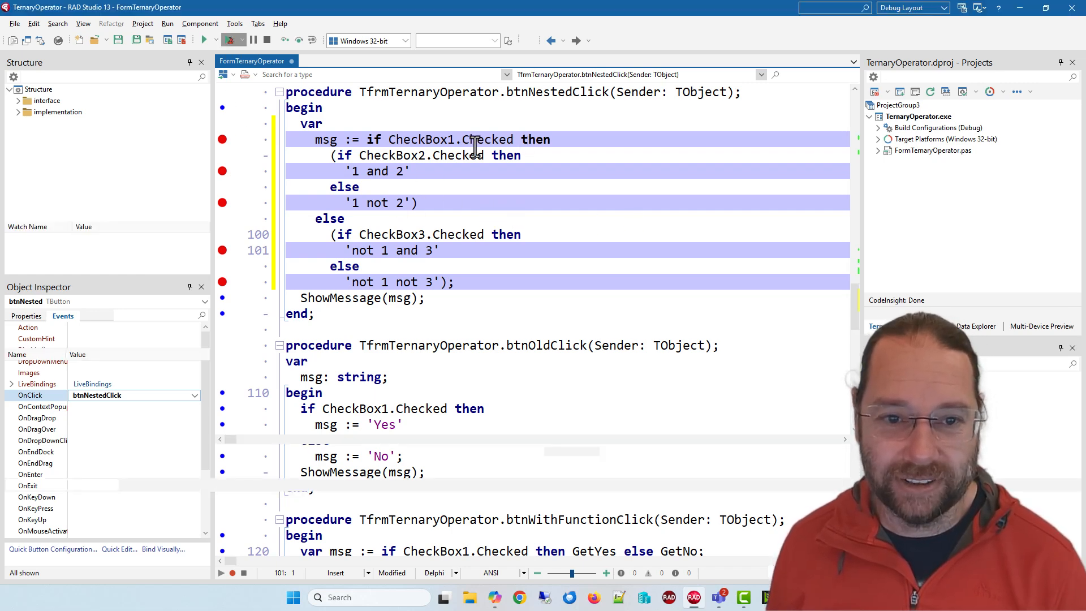
left_click(201, 39)
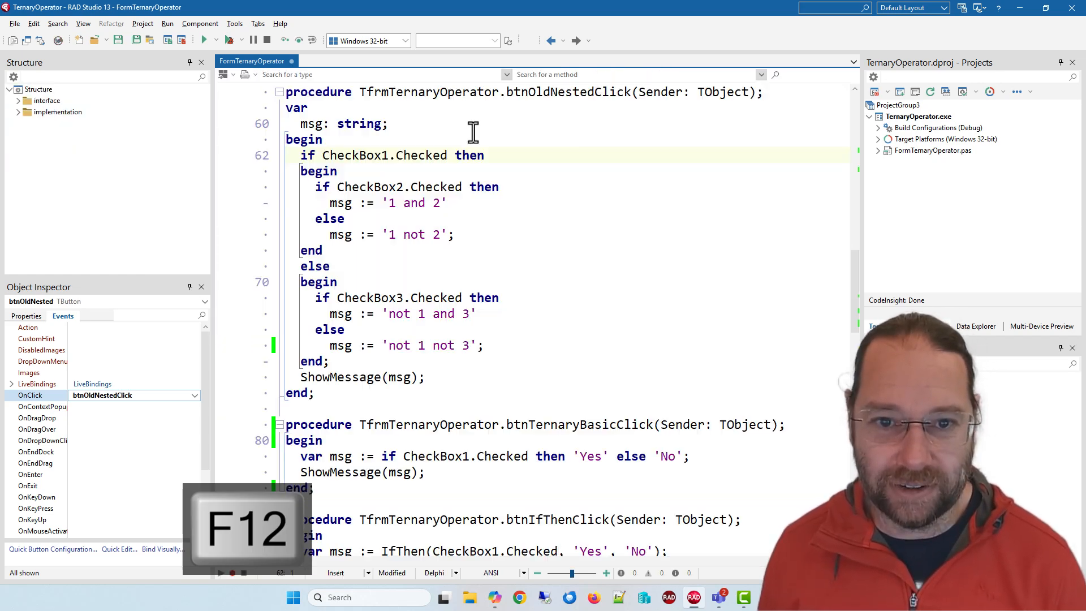
Return to the code and add a breakpoint on an old nested if/else branch line
key("shift+f9")
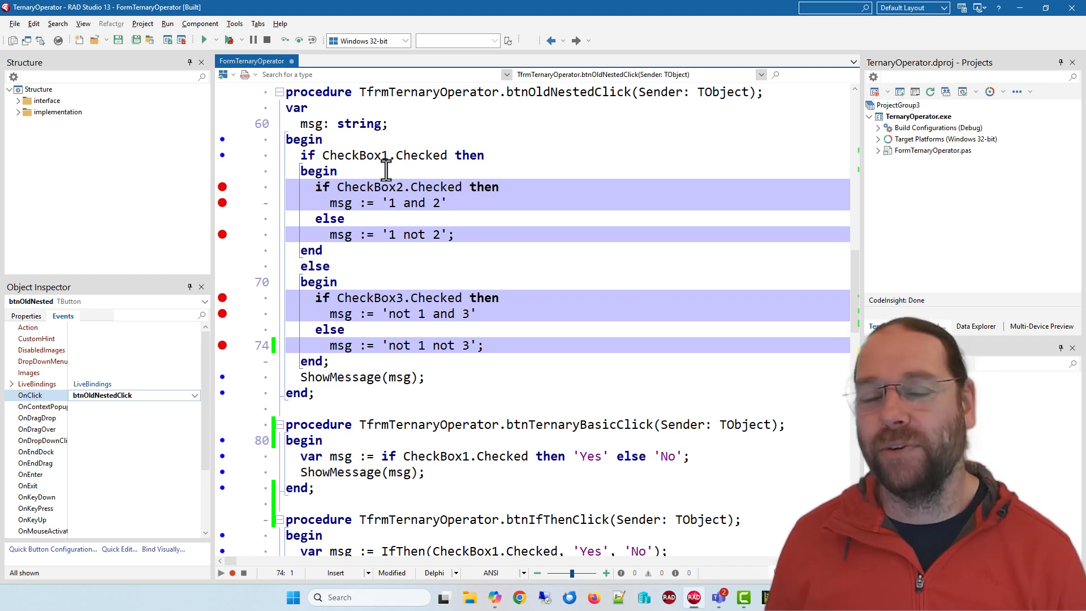
left_click(385, 154)
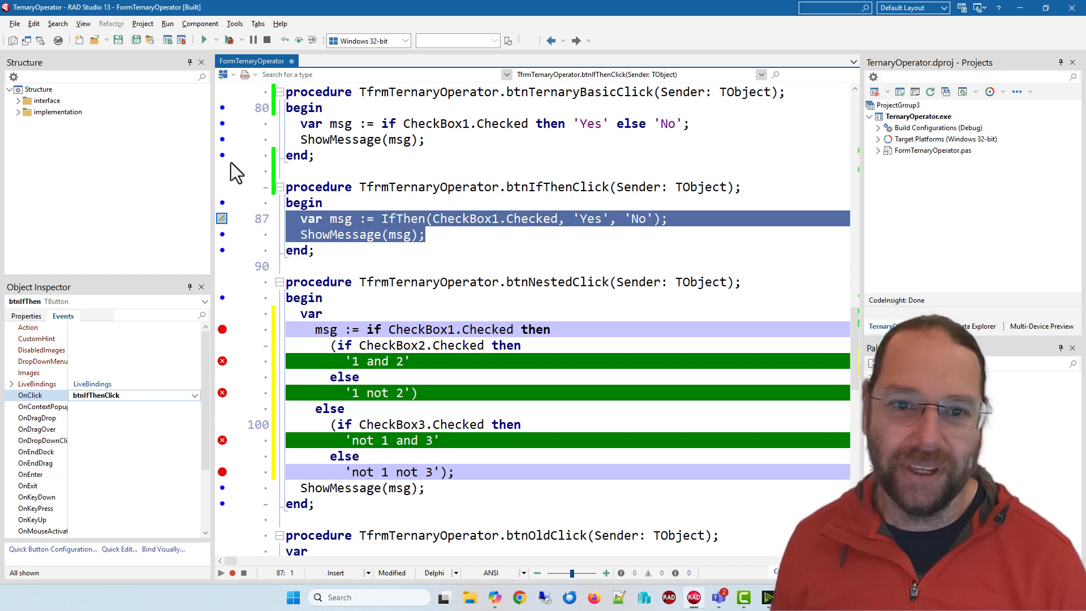
mouse_move(827, 228)
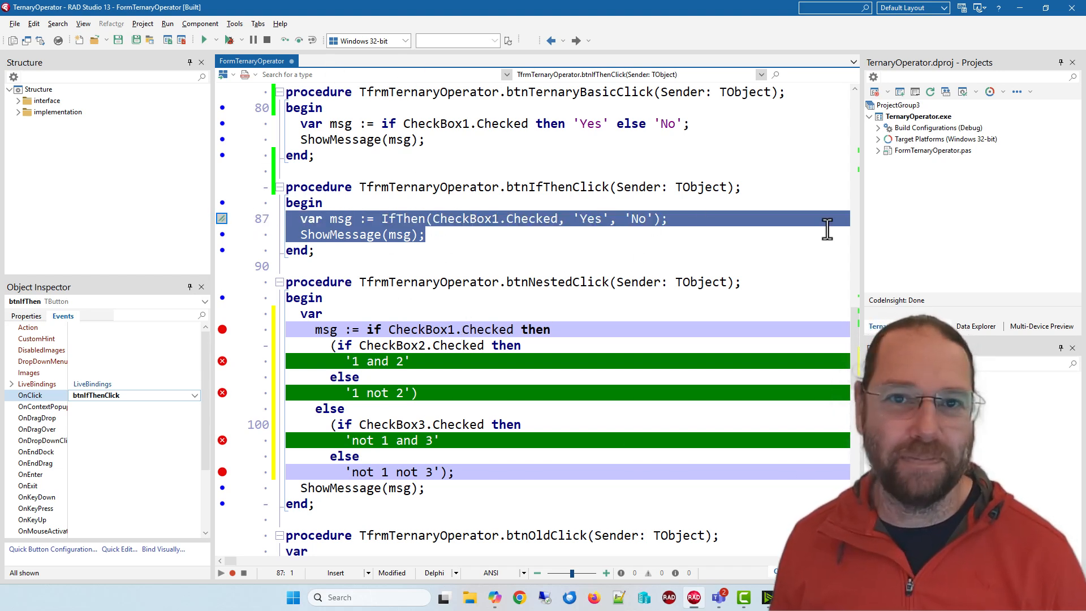
mouse_move(413, 281)
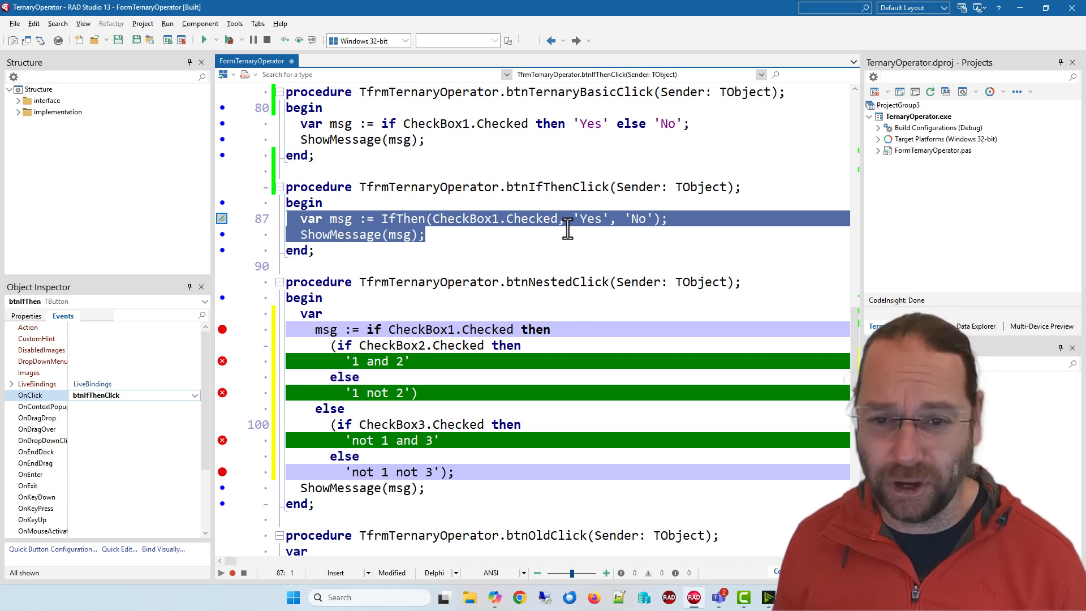
mouse_move(463, 241)
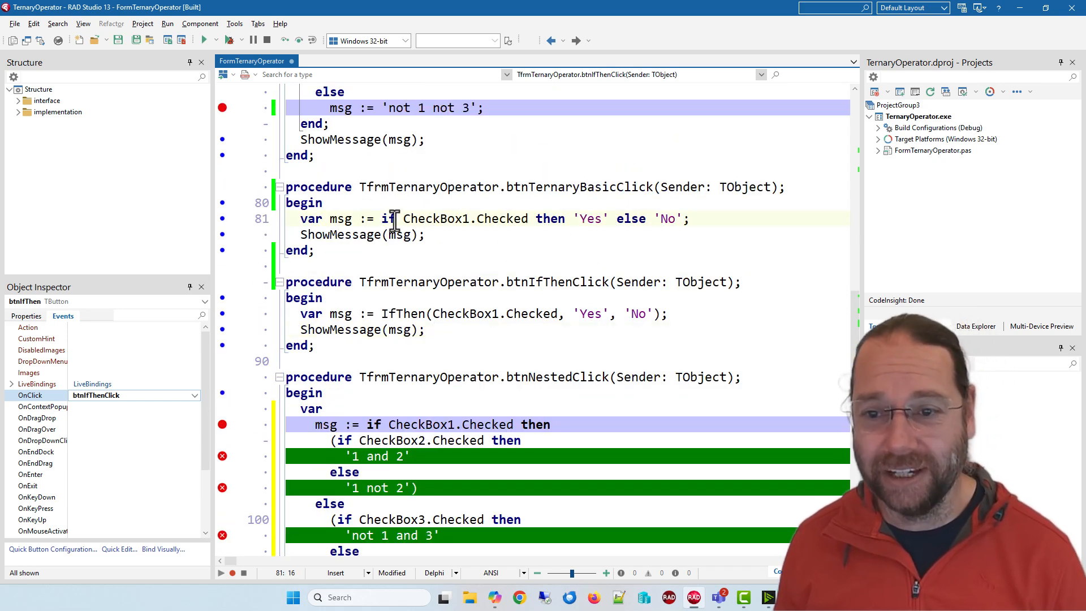
Replace 'No' with 0 in btnTernaryBasicClick, read the E2010 error, and restore 'No'
left_click_drag(388, 218, 690, 218)
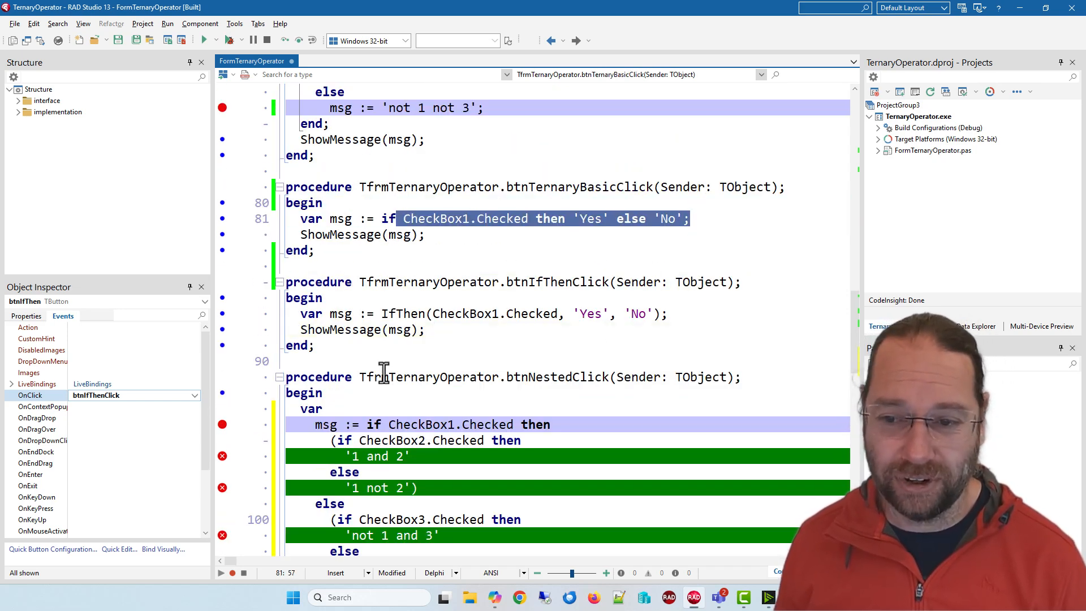
scroll("down", 3)
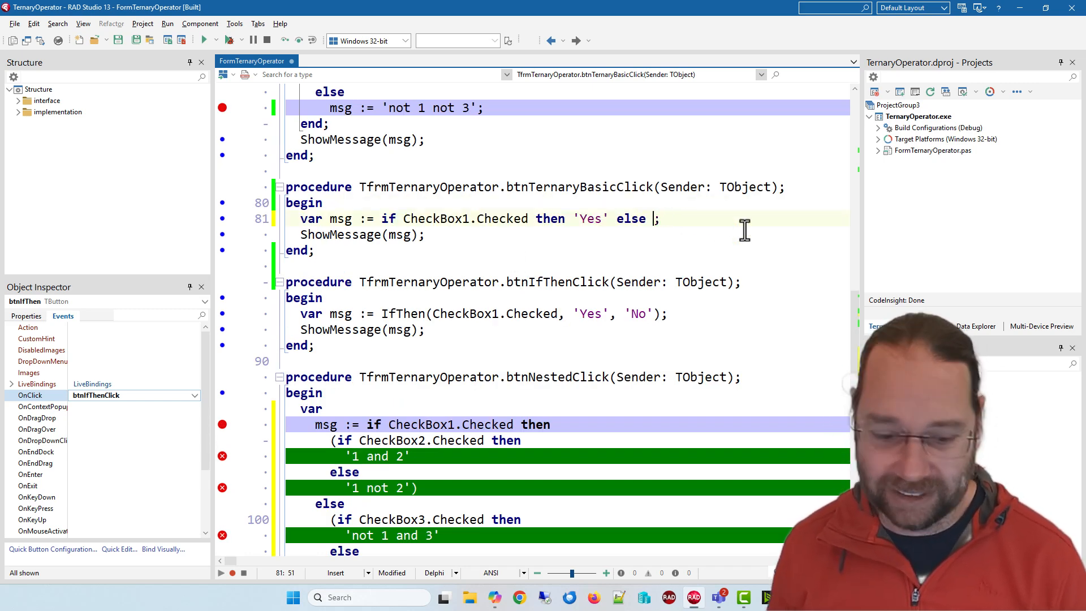
type("0")
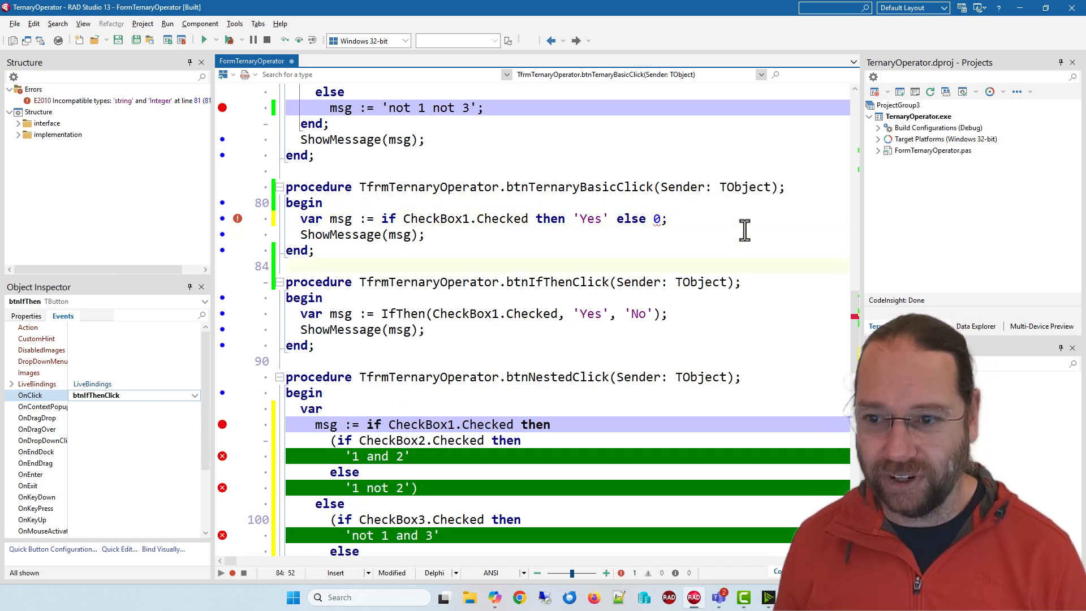
left_click(104, 101)
type("'No'")
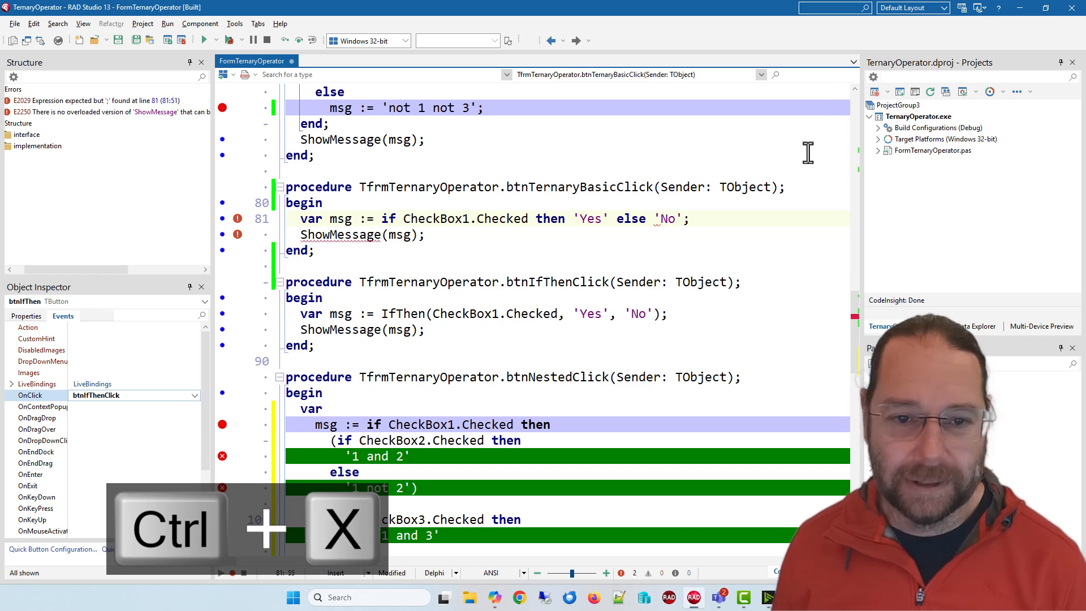
scroll("down", 3)
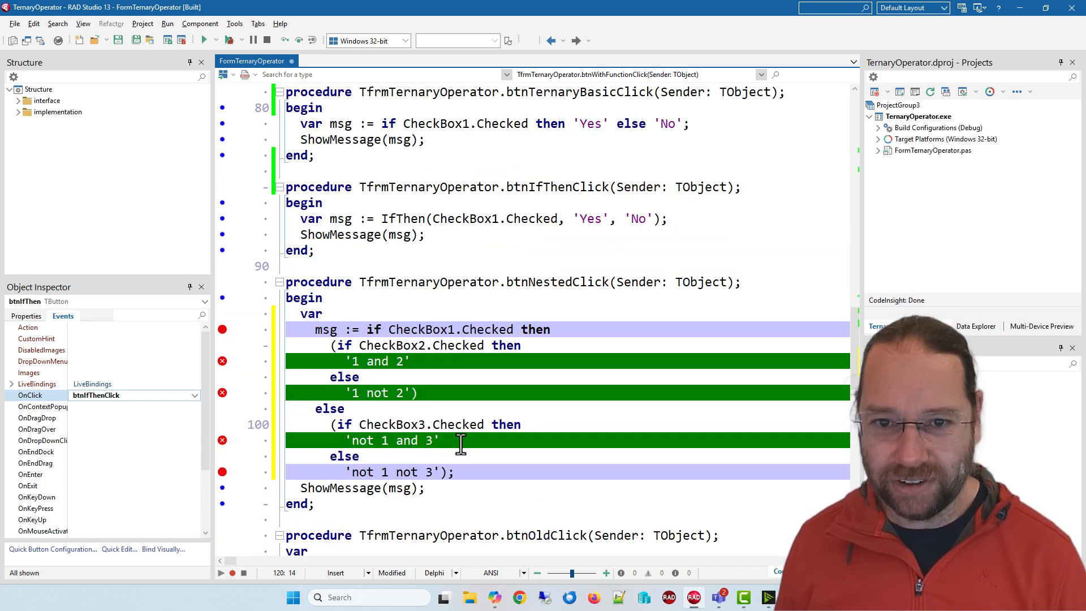
Select the basic ternary statement in btnTernaryBasicClick, then toggle to the TernaryOperator form designer
double_click(402, 218)
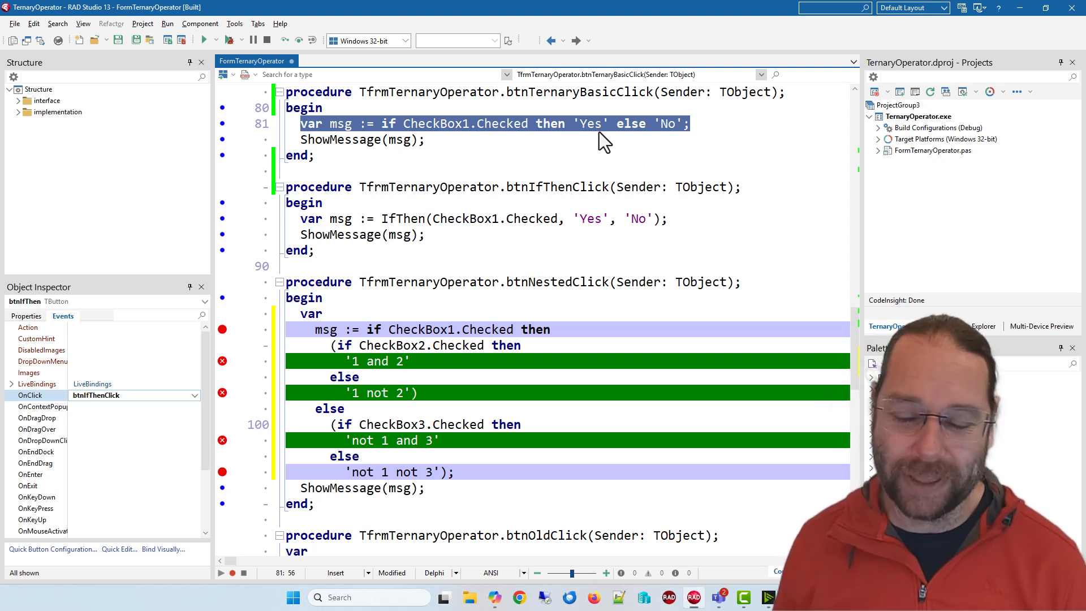
mouse_move(463, 148)
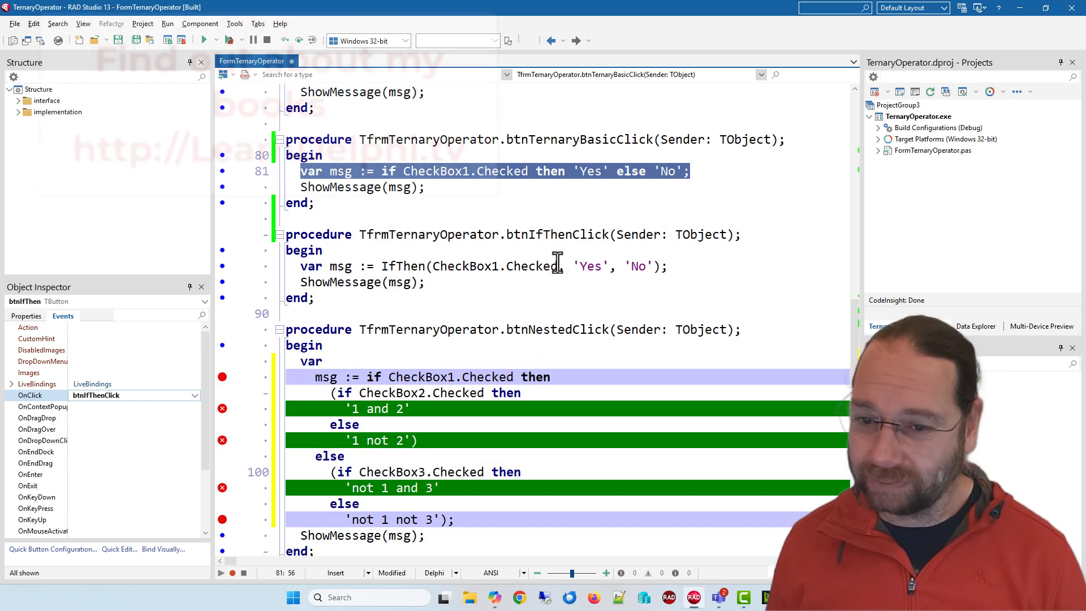
key("F12")
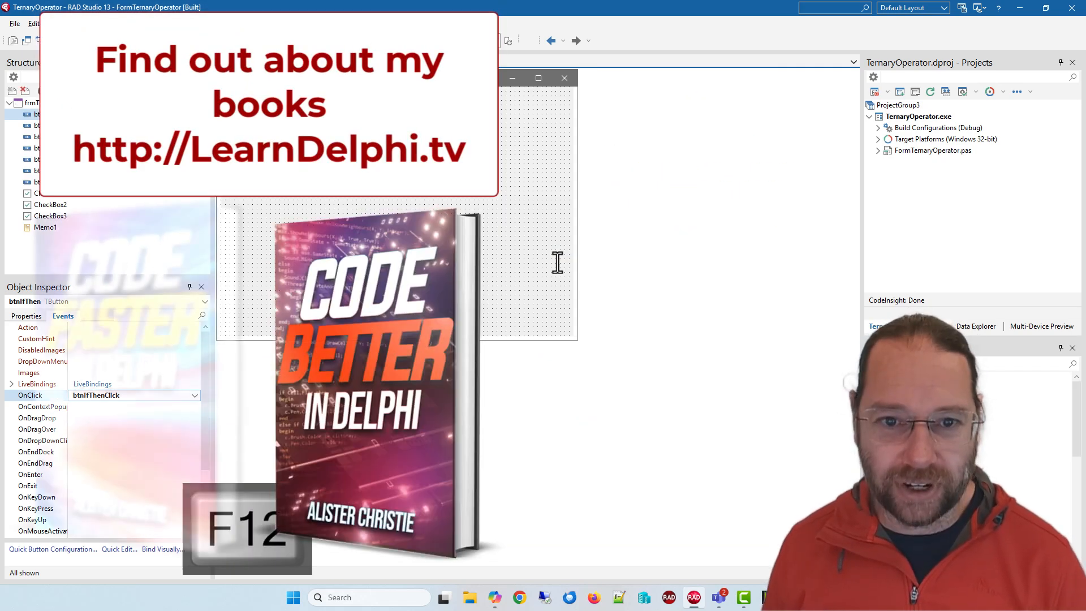